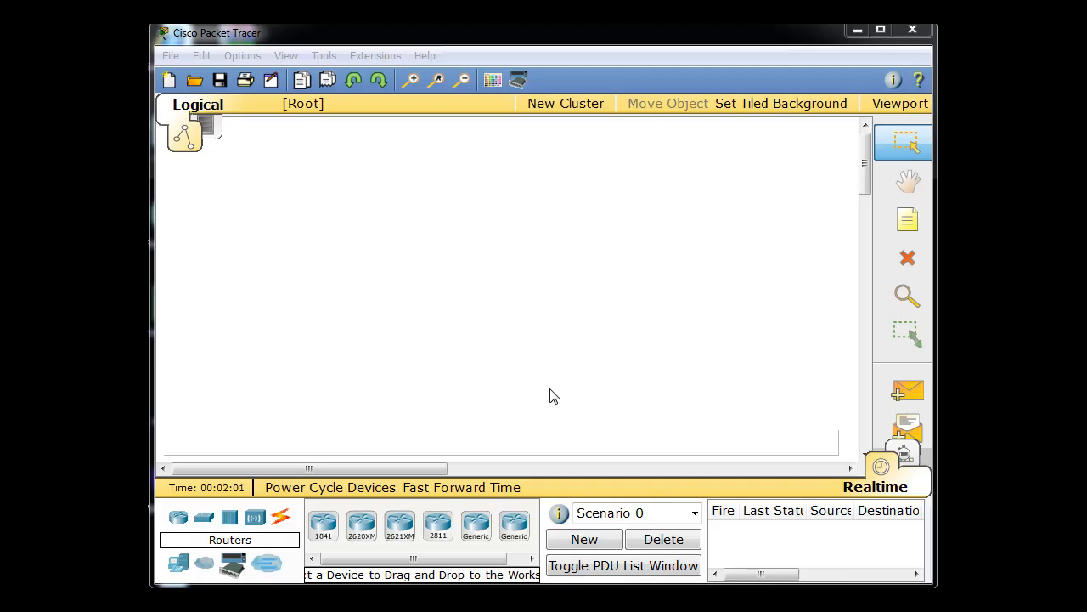
{"action": "mouse_move", "coordinate": [654, 276]}
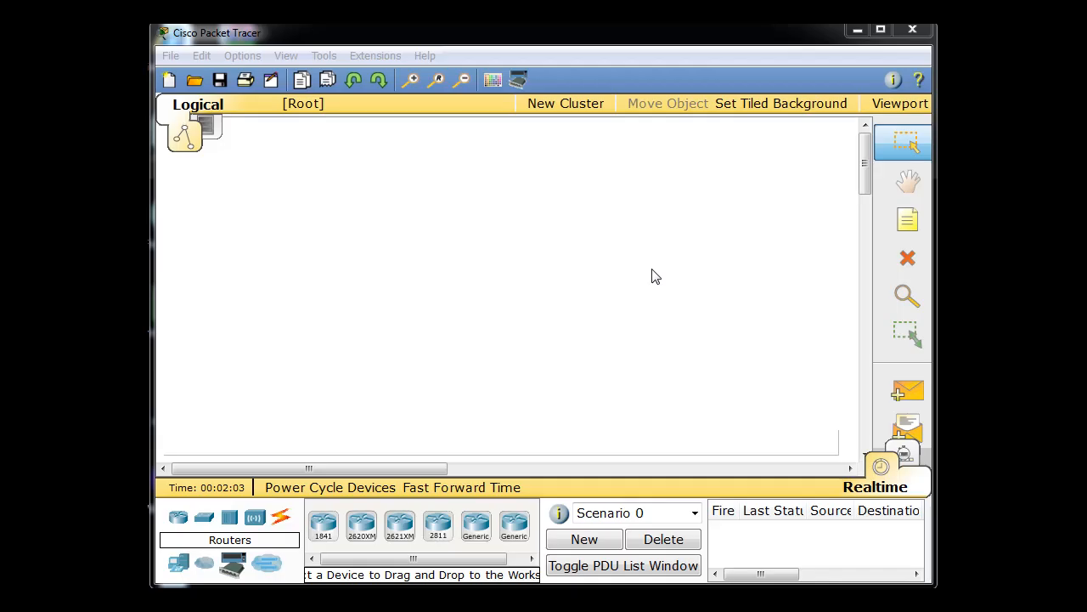
{"action": "mouse_move", "coordinate": [476, 185]}
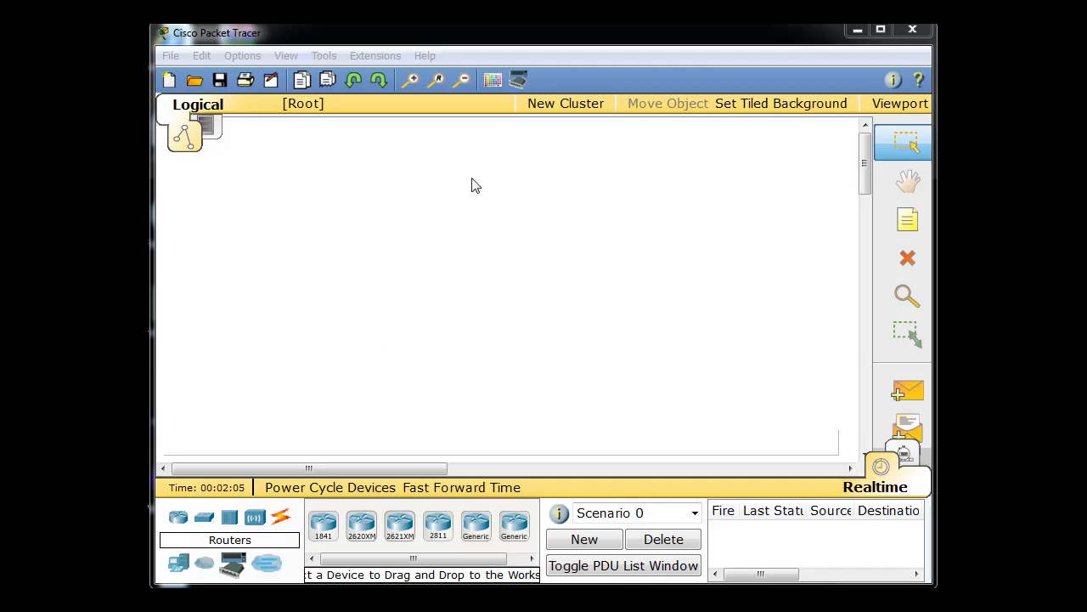
{"action": "mouse_move", "coordinate": [442, 366]}
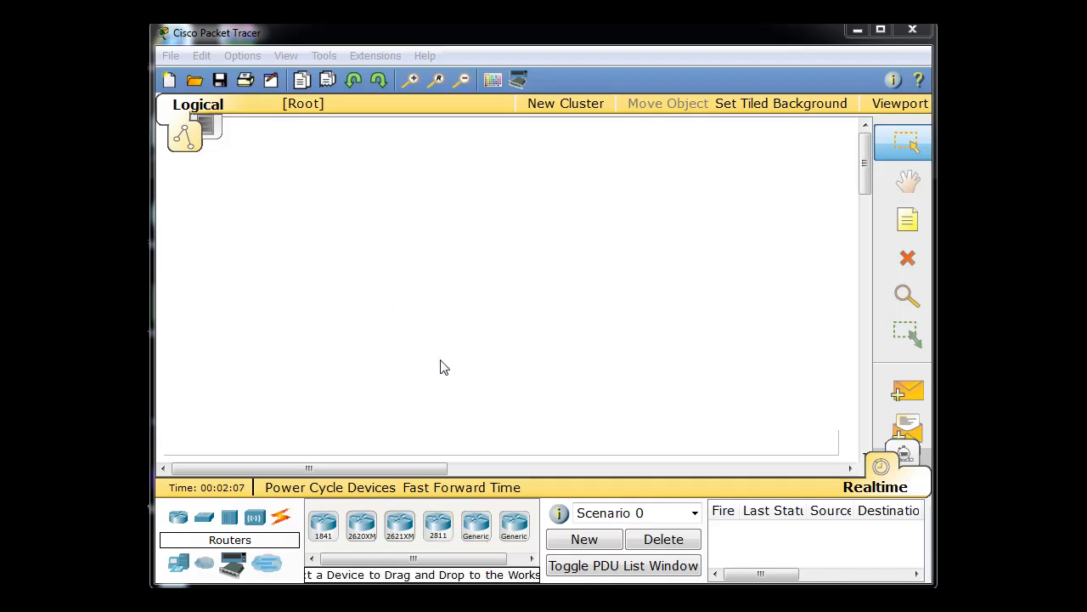
{"action": "mouse_move", "coordinate": [416, 278]}
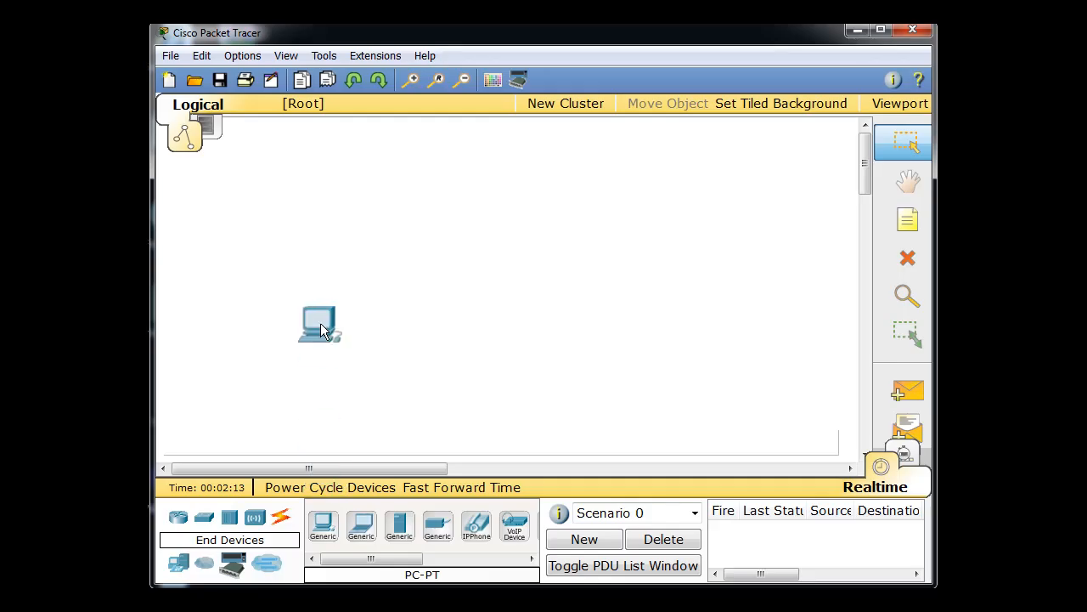
Drop a Generic PC and a 2960-24TT switch beside it, then browse end devices for the server.
{"action": "left_click_drag", "start_coordinate": [319, 323], "coordinate": [338, 268]}
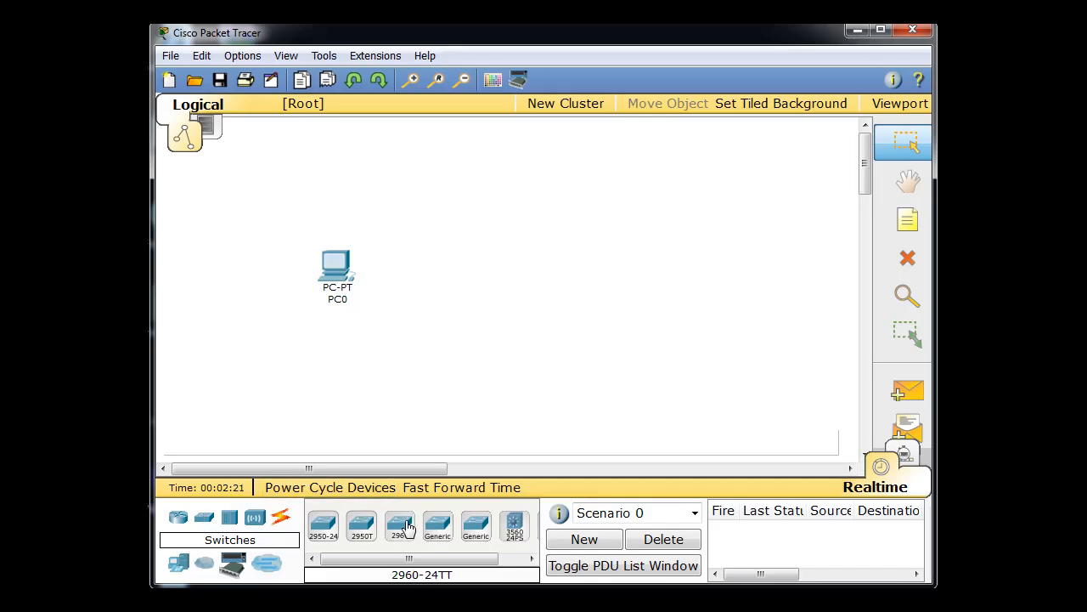
{"action": "left_click", "coordinate": [399, 525]}
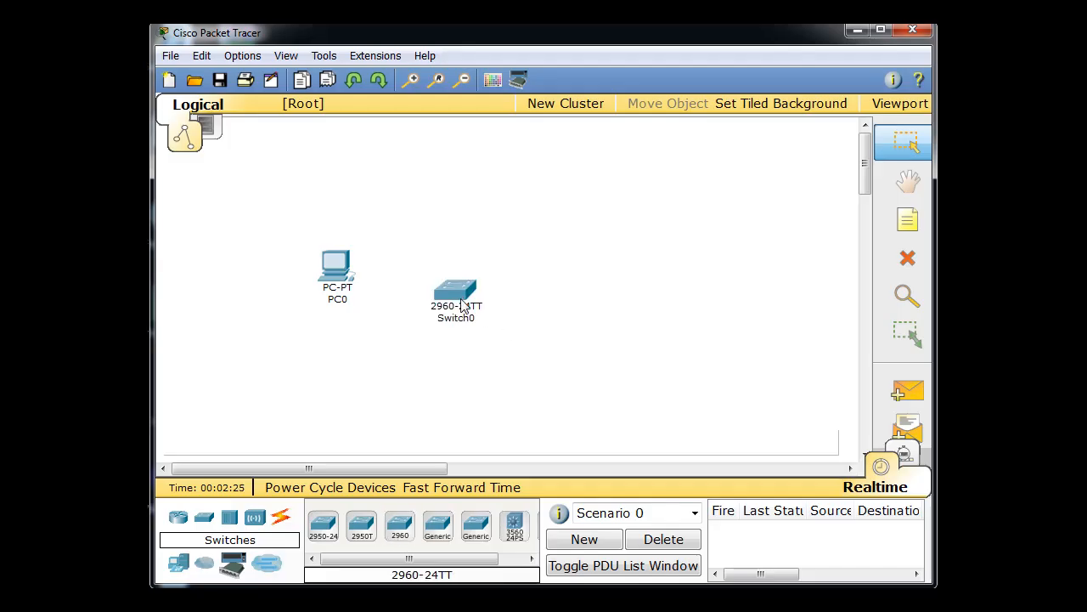
{"action": "left_click_drag", "start_coordinate": [456, 291], "coordinate": [448, 265]}
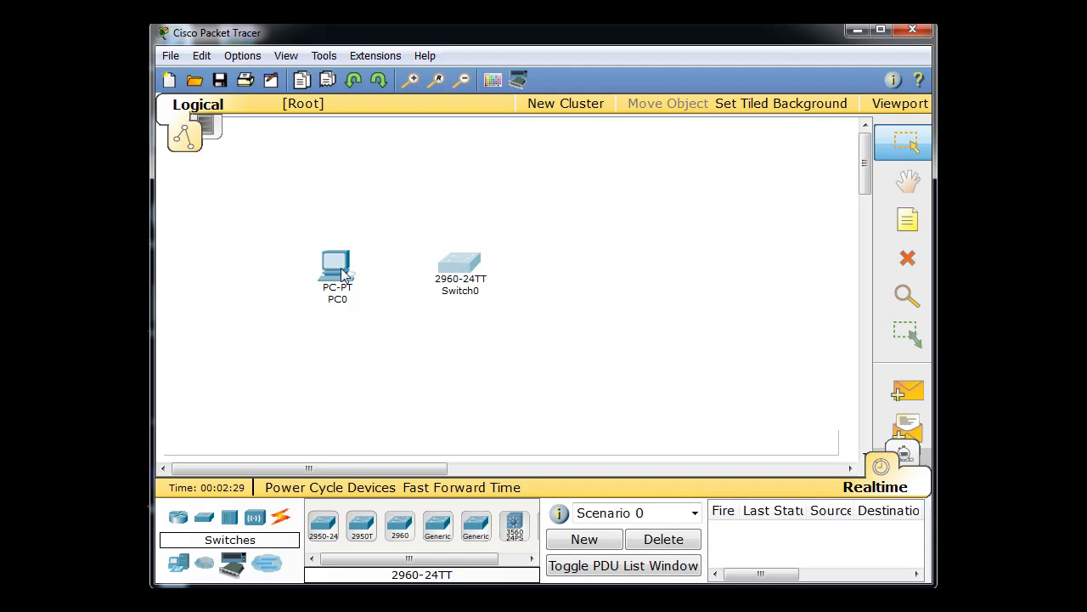
{"action": "mouse_move", "coordinate": [377, 423]}
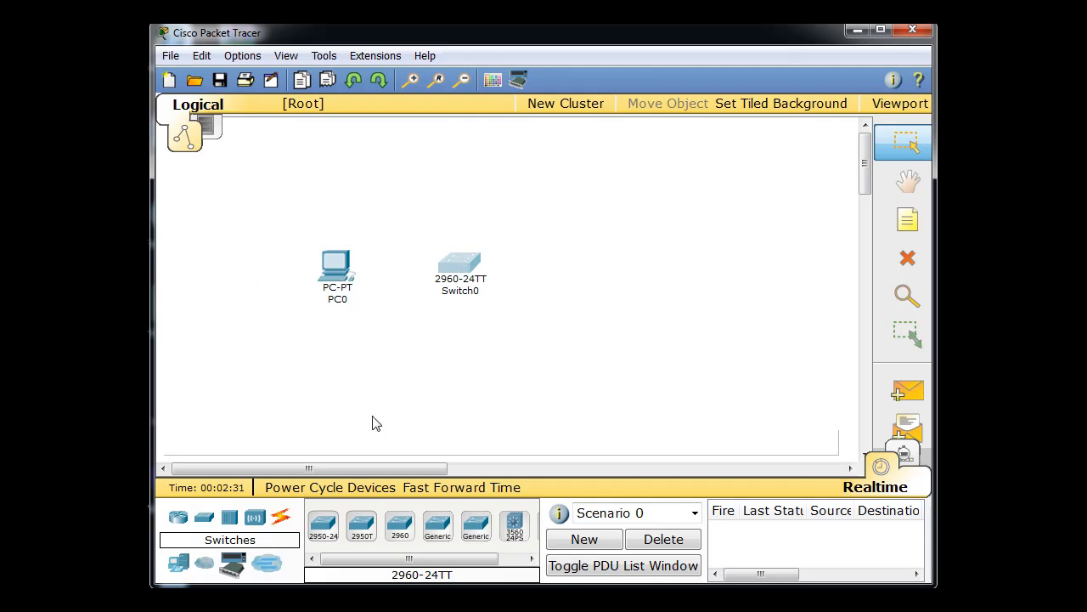
{"action": "left_click", "coordinate": [280, 517]}
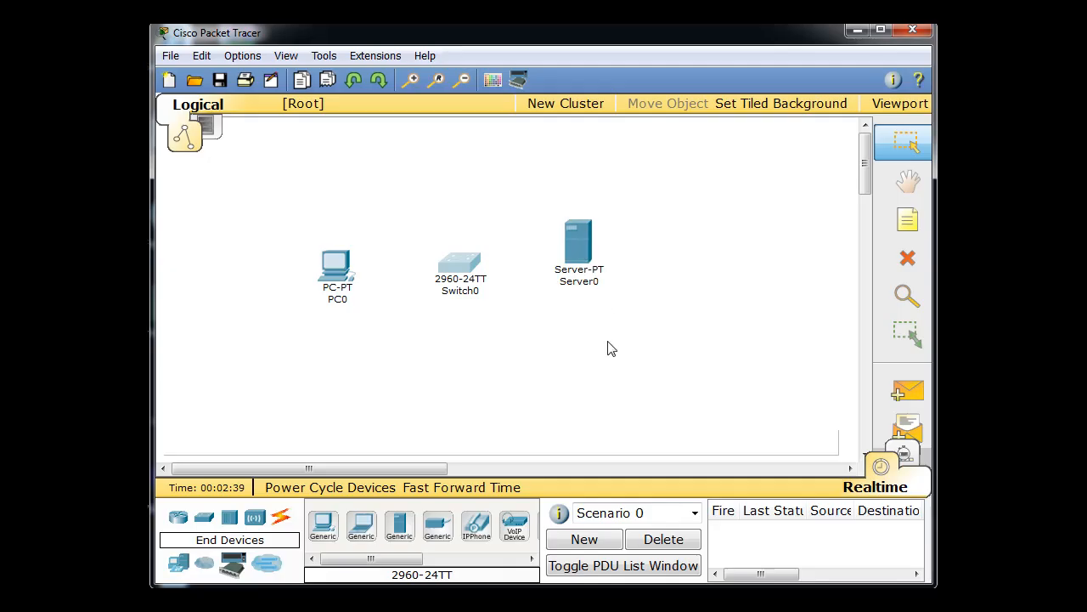
{"action": "mouse_move", "coordinate": [331, 390]}
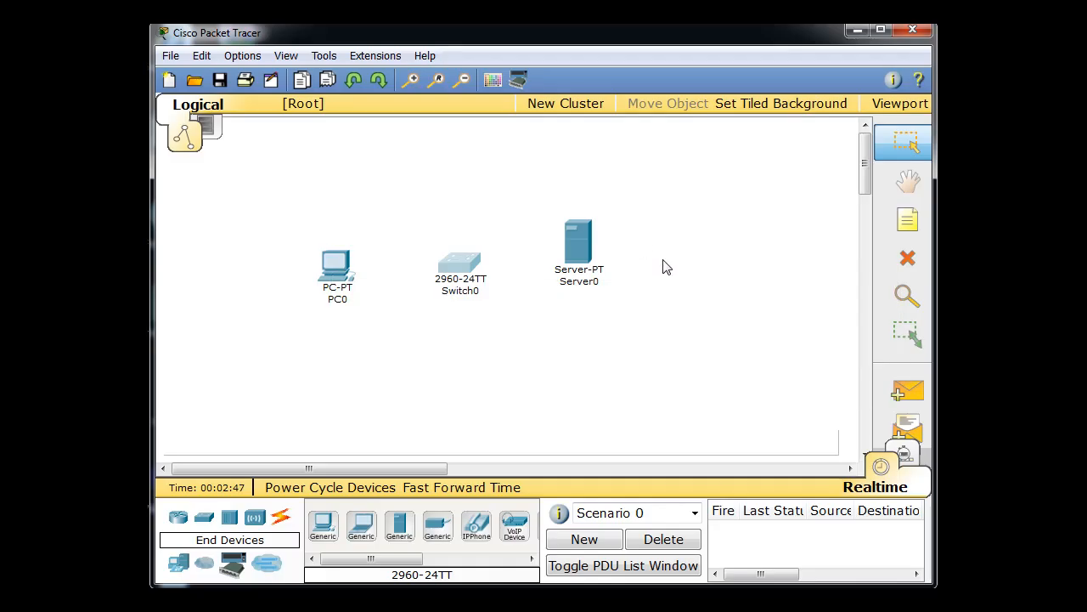
{"action": "mouse_move", "coordinate": [460, 264]}
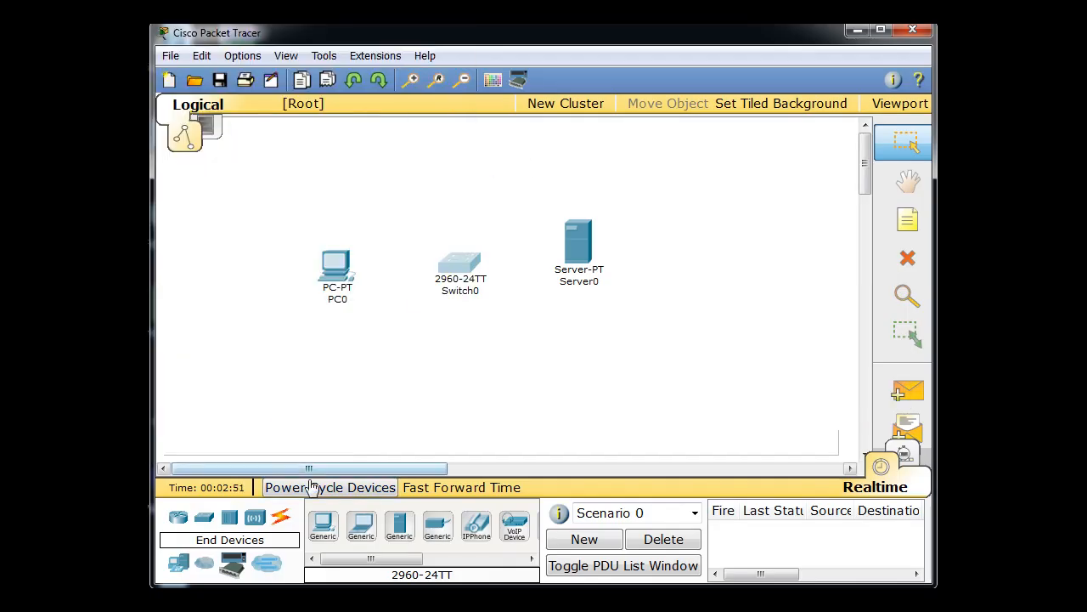
Link PC0 to Switch0 Fa0/1 and Server0 to a free switch port with straight-through copper.
{"action": "left_click", "coordinate": [279, 516]}
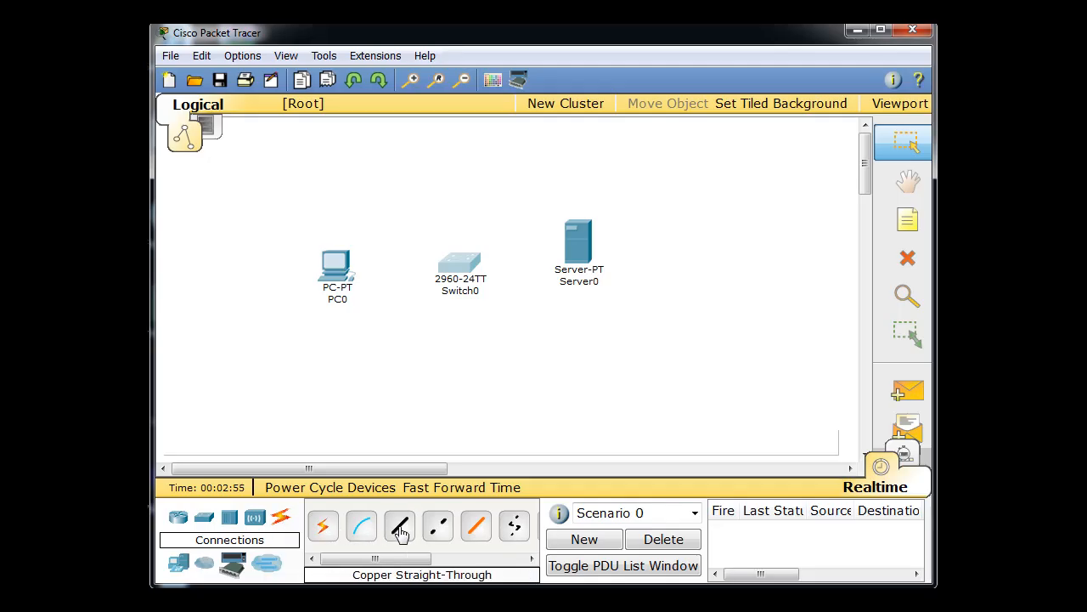
{"action": "left_click", "coordinate": [337, 268]}
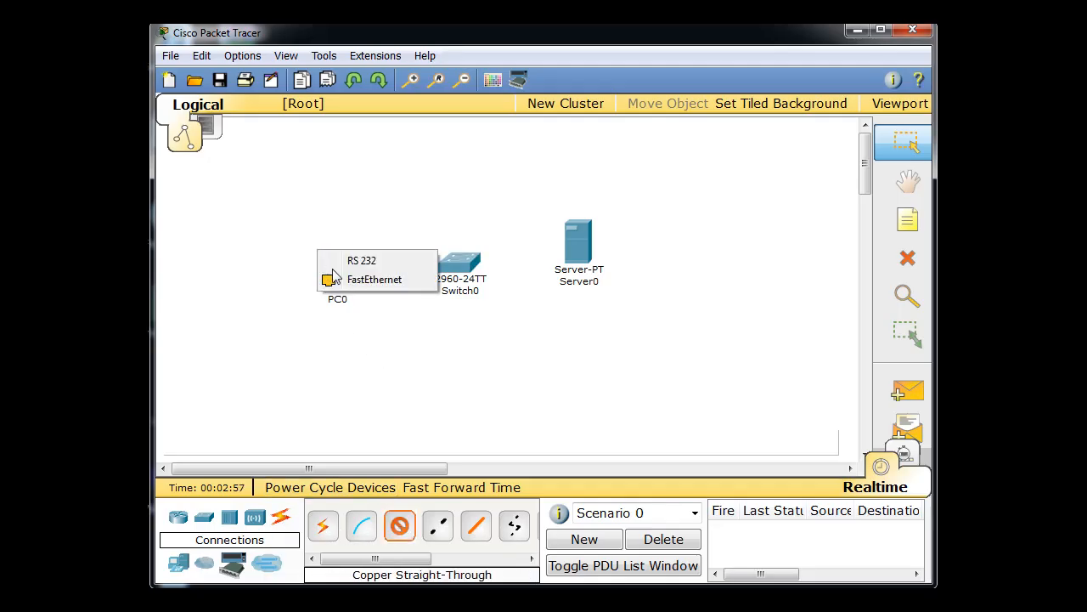
{"action": "left_click", "coordinate": [374, 280]}
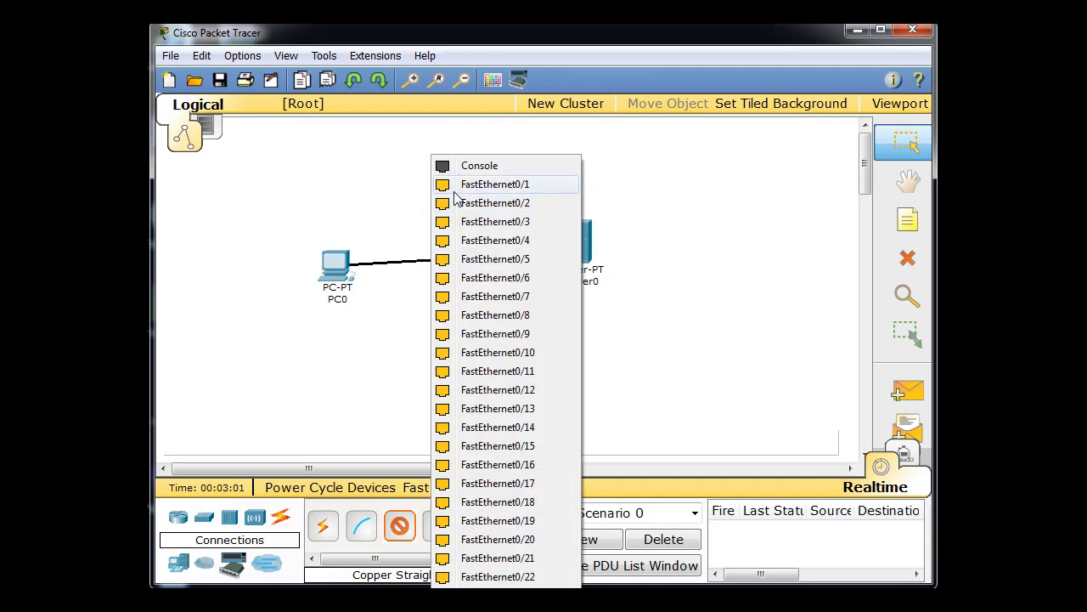
{"action": "left_click", "coordinate": [495, 184]}
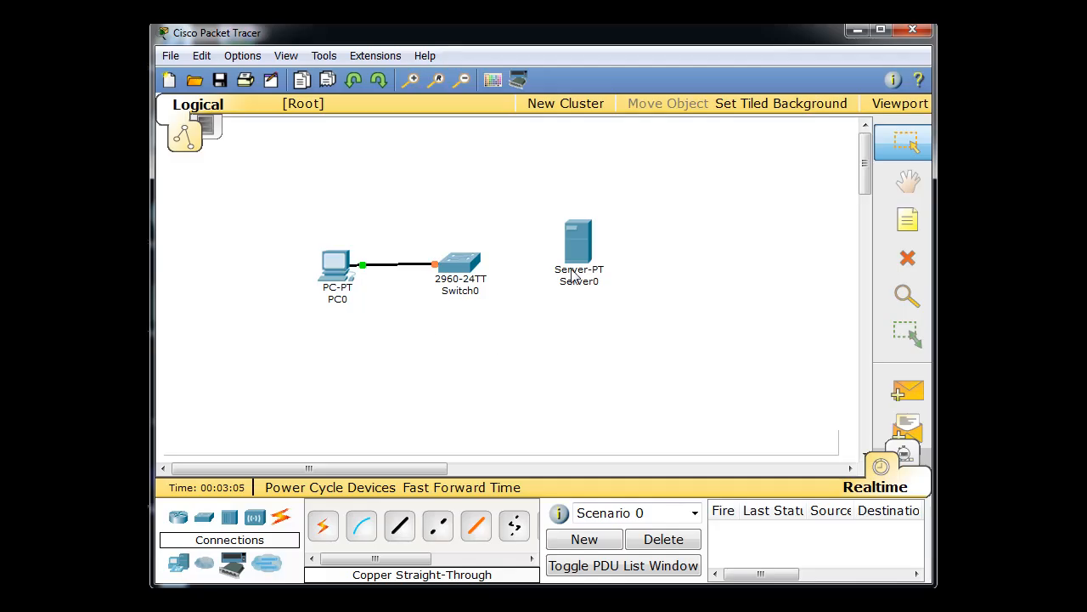
{"action": "mouse_move", "coordinate": [476, 425]}
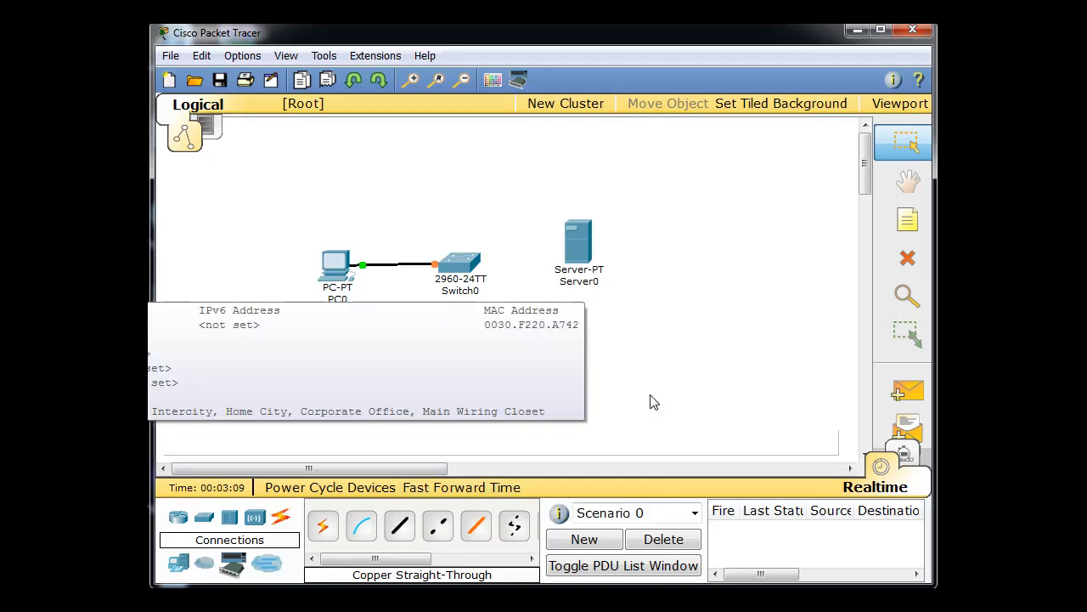
{"action": "left_click", "coordinate": [400, 525]}
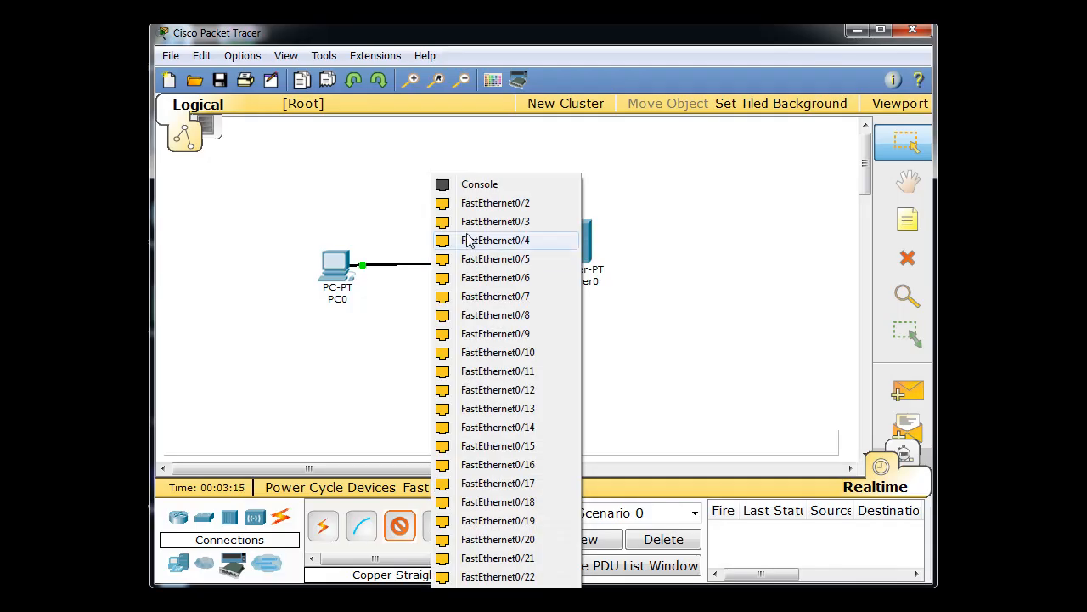
{"action": "left_click", "coordinate": [495, 240]}
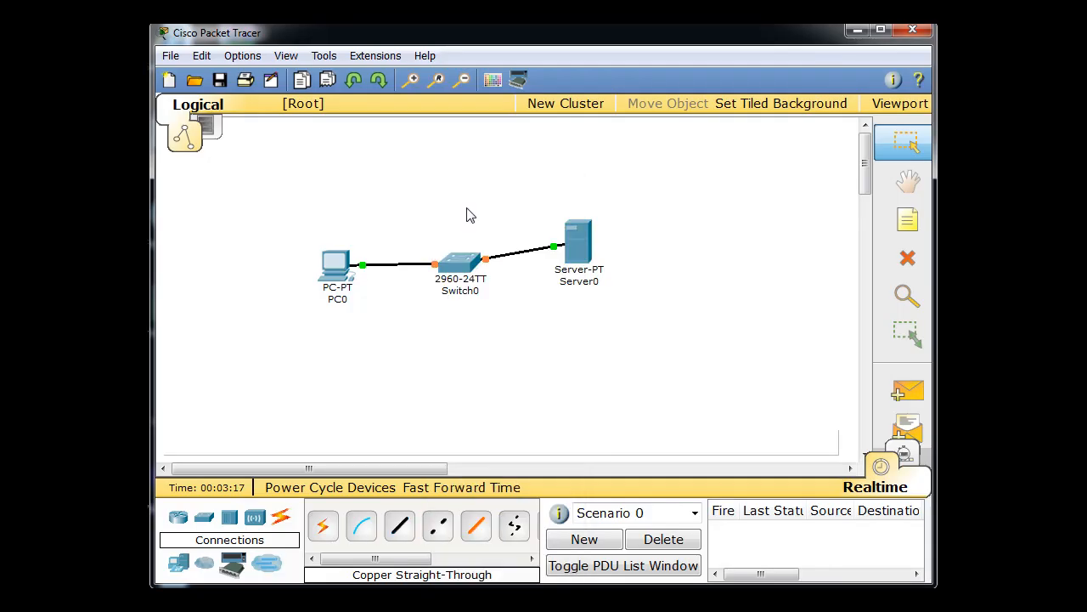
{"action": "mouse_move", "coordinate": [512, 364]}
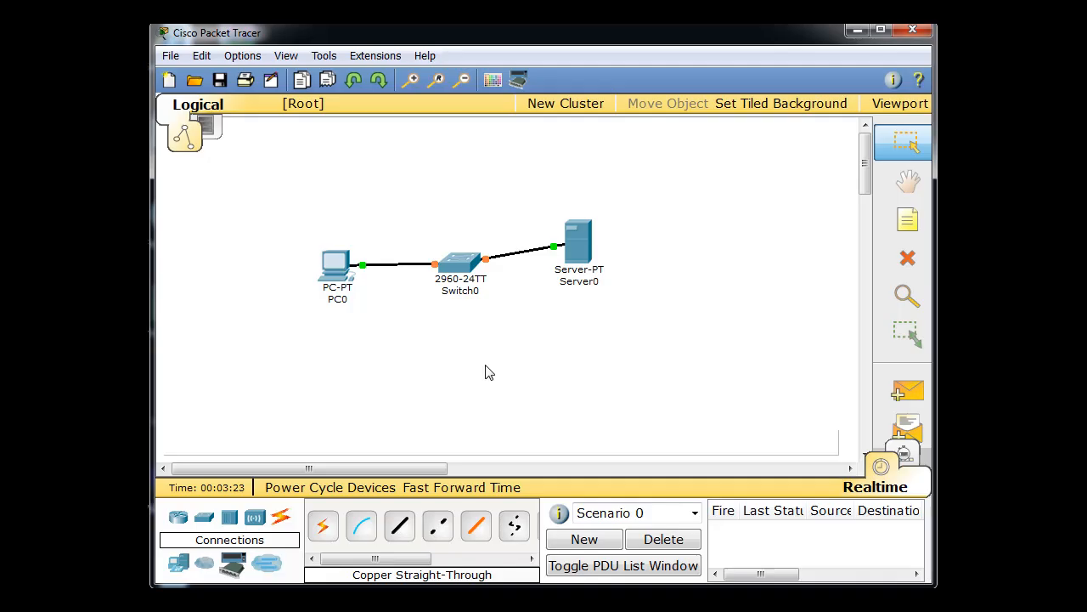
{"action": "mouse_move", "coordinate": [478, 367]}
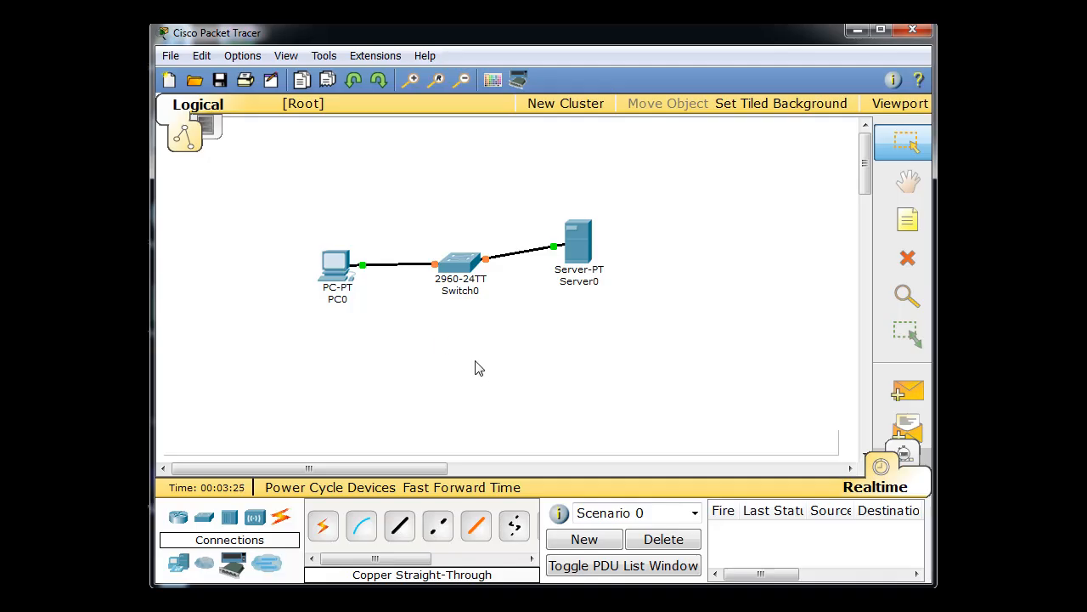
{"action": "mouse_move", "coordinate": [552, 289]}
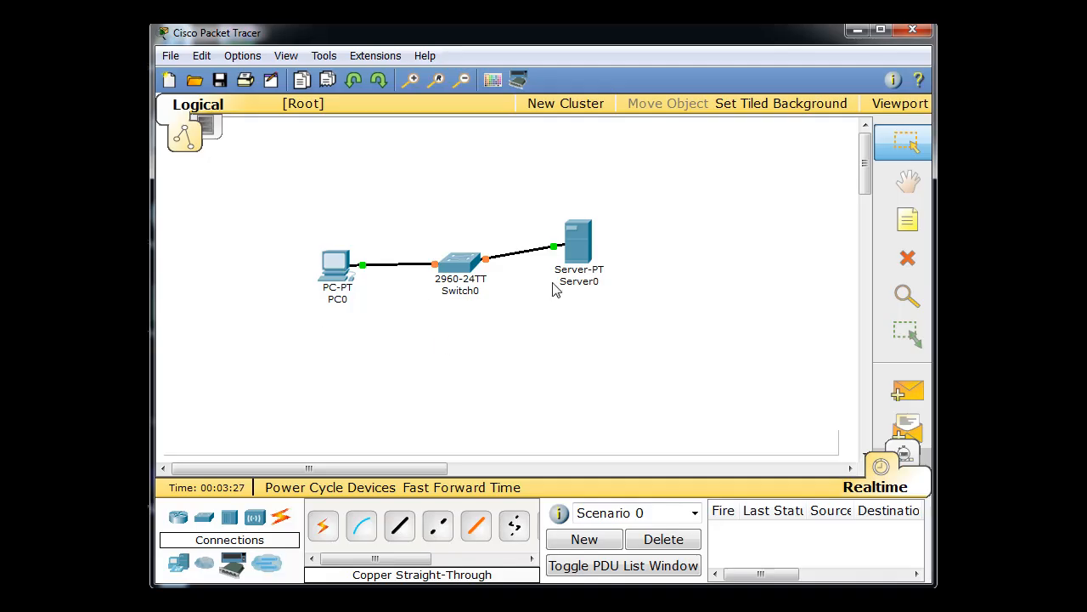
{"action": "mouse_move", "coordinate": [643, 311]}
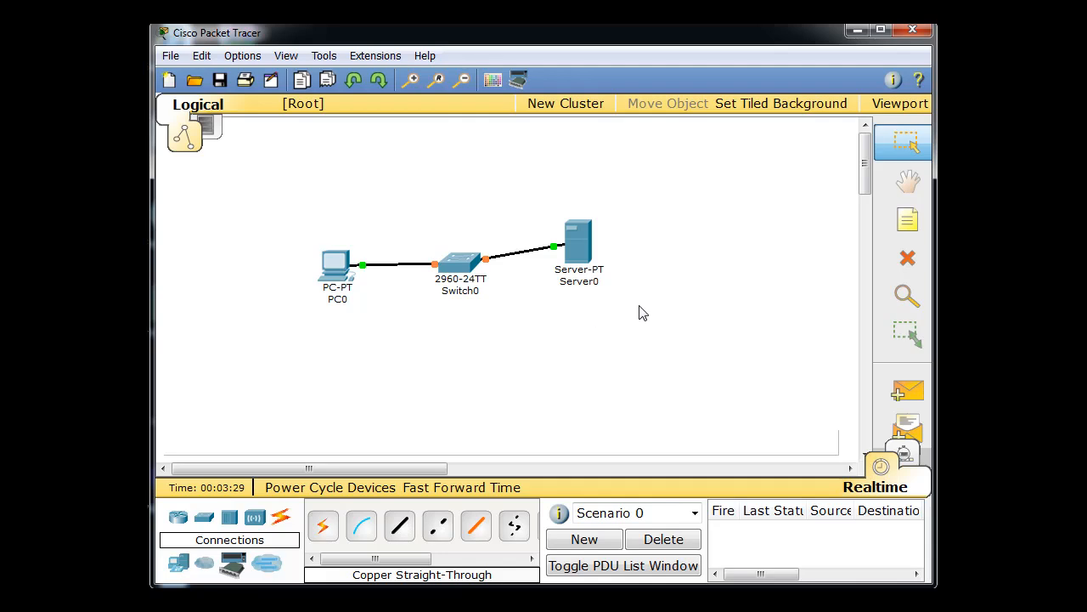
{"action": "mouse_move", "coordinate": [569, 287]}
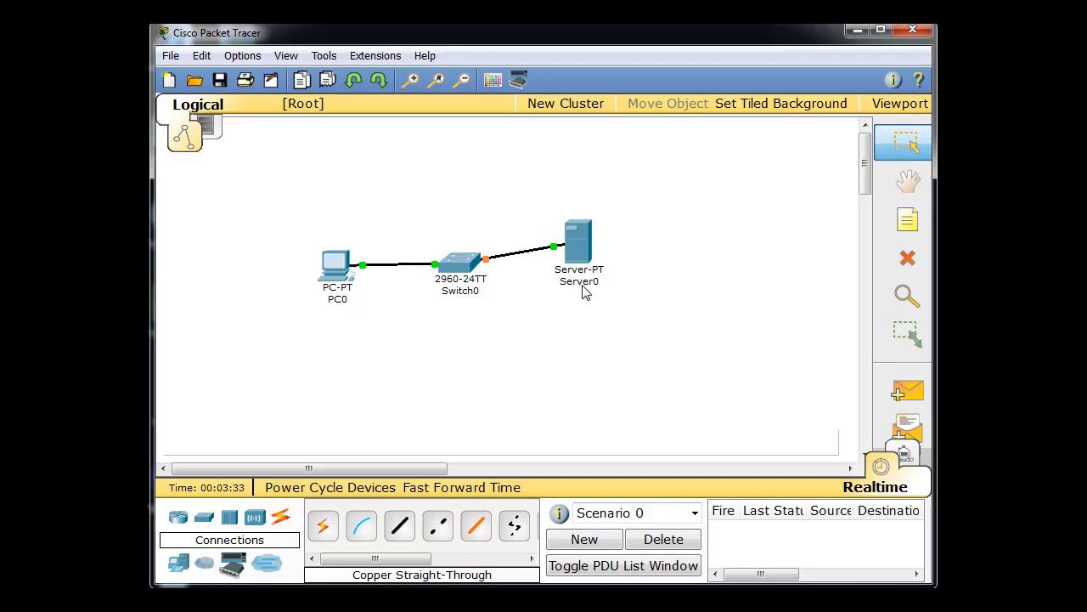
Rename the server label to 192.168.1.254 and begin typing the PC's IP label.
{"action": "double_click", "coordinate": [578, 281]}
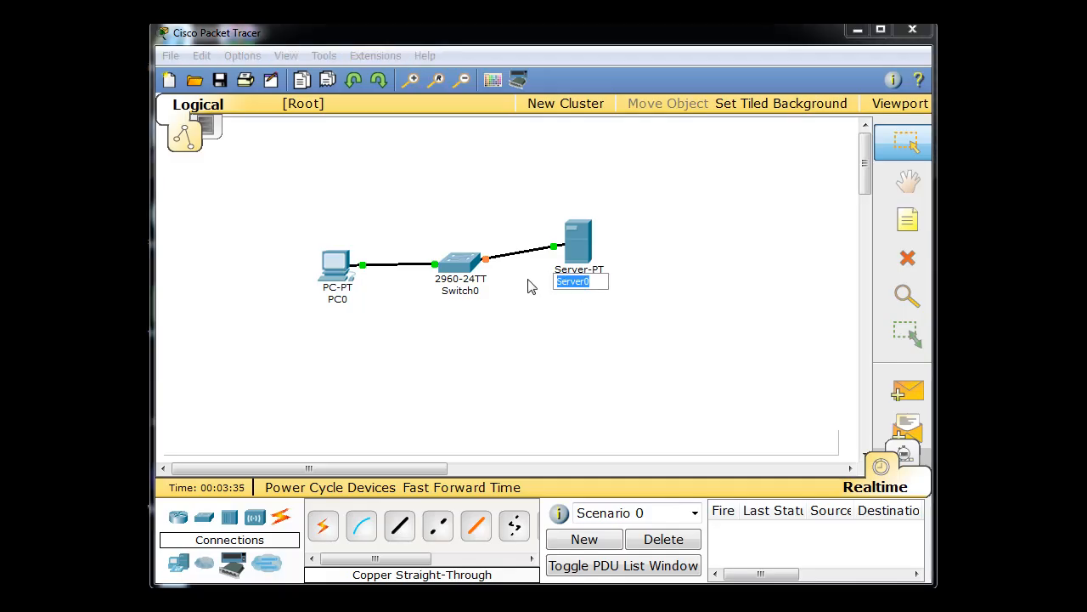
{"action": "type", "text": "192.168.1.254"}
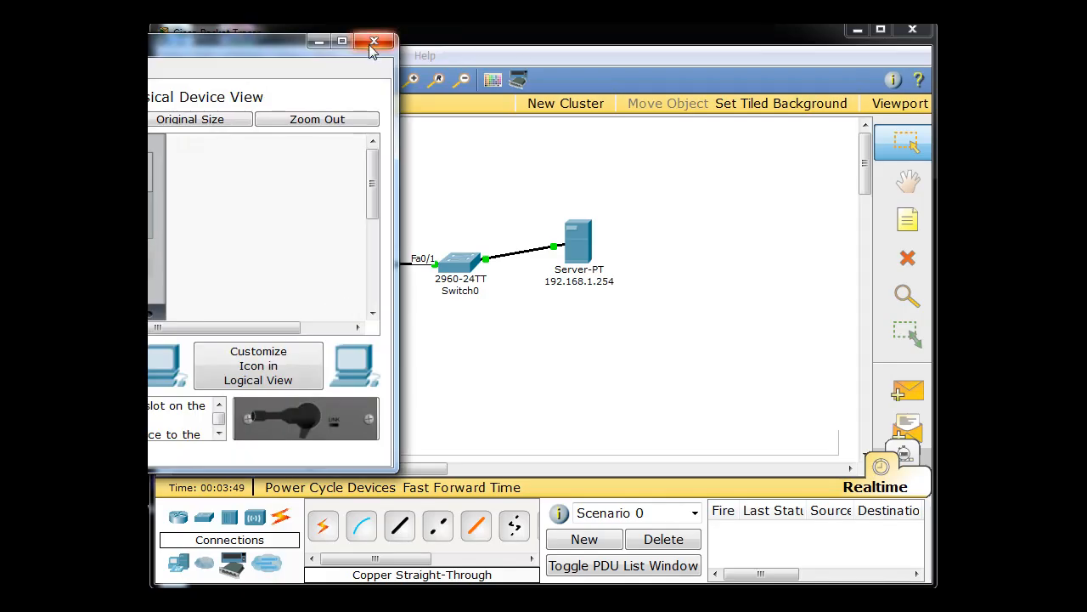
{"action": "left_click", "coordinate": [374, 41]}
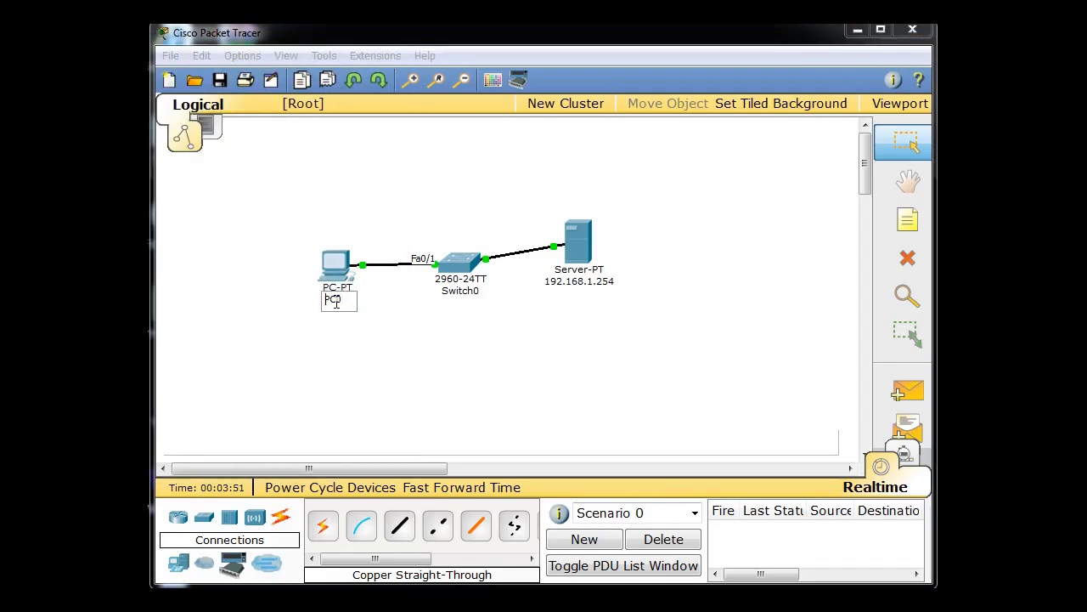
{"action": "type", "text": "192"}
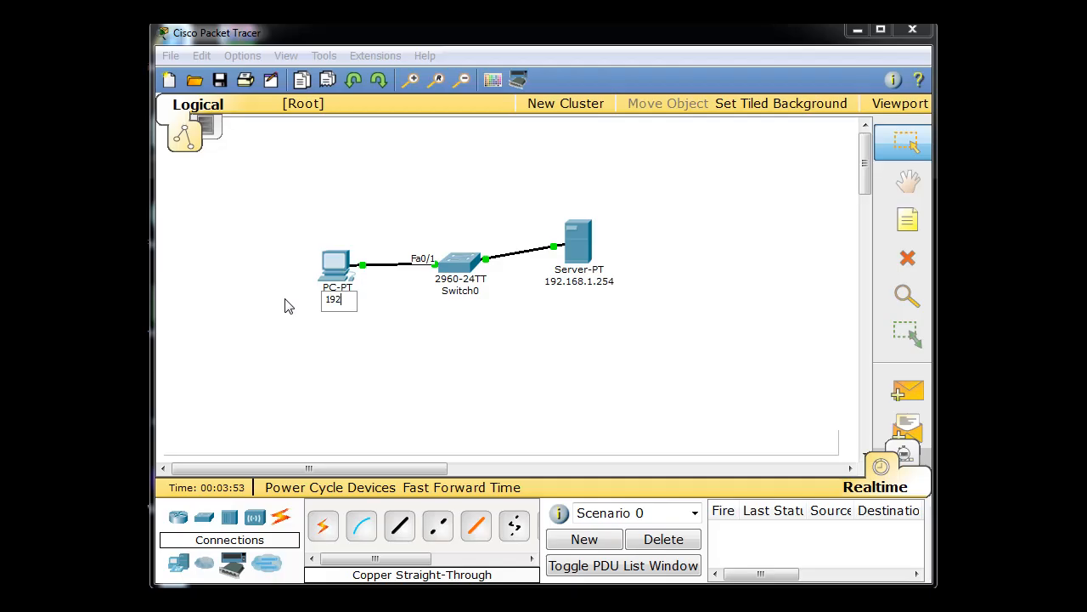
{"action": "type", "text": ".168"}
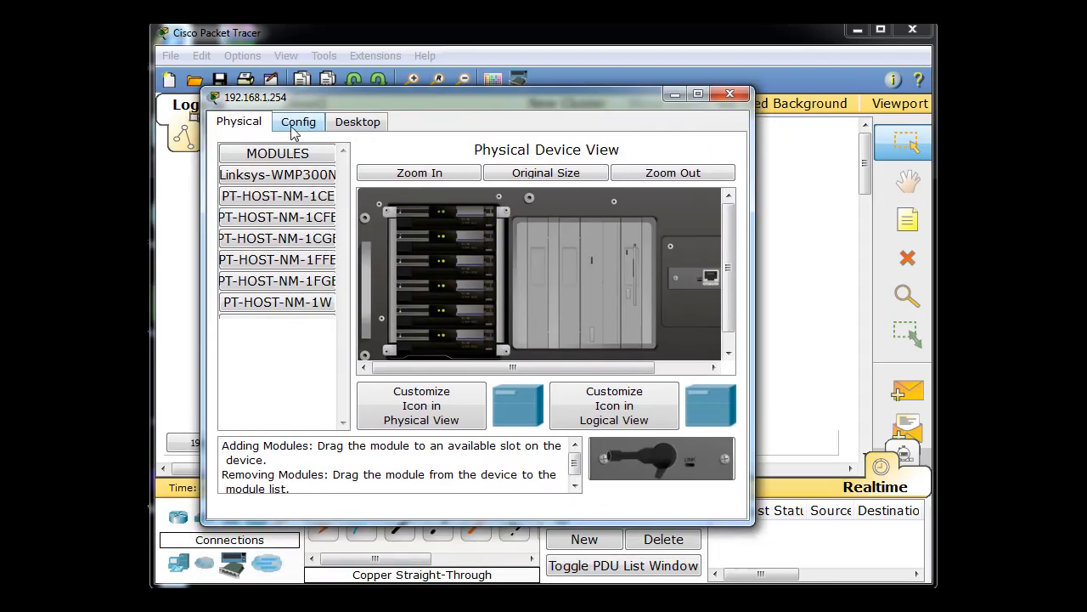
In the server's Config > FastEthernet, enter IP 192.168.1.254 with mask 255.255.255.0.
{"action": "left_click", "coordinate": [298, 122]}
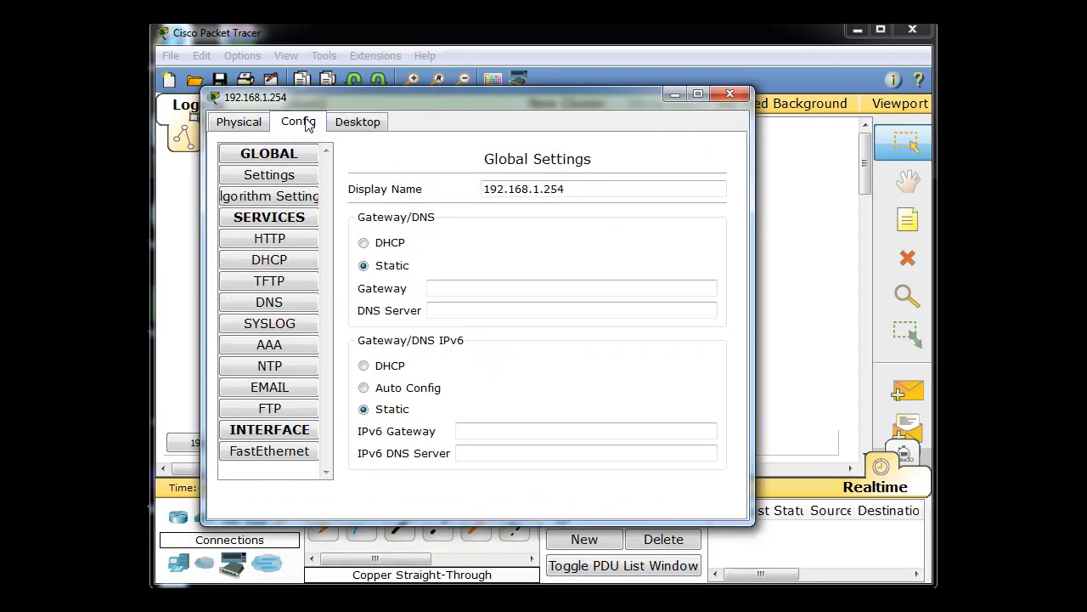
{"action": "mouse_move", "coordinate": [269, 259]}
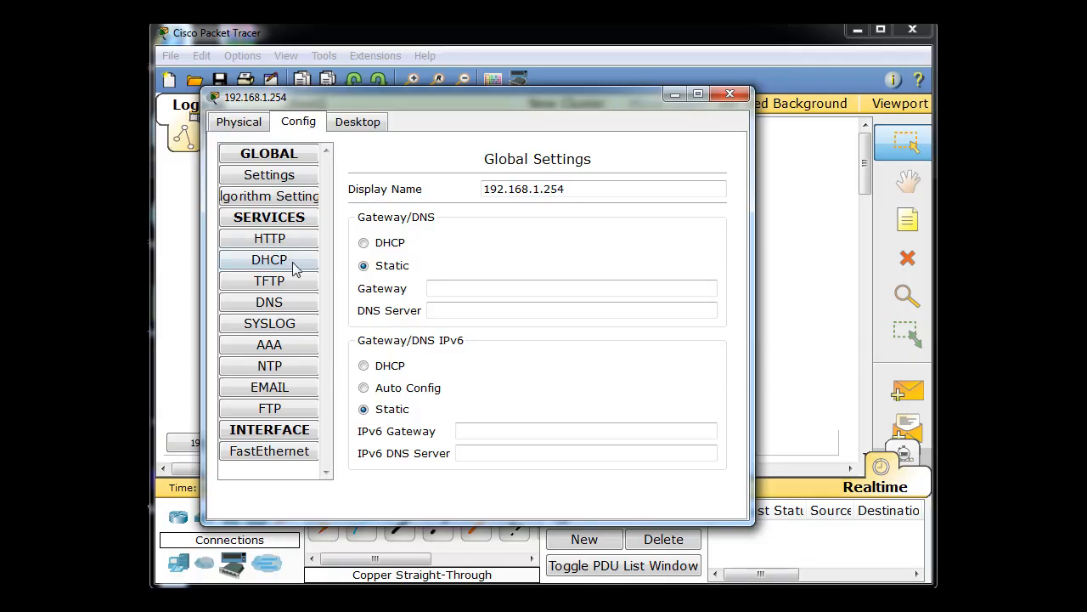
{"action": "left_click", "coordinate": [269, 451]}
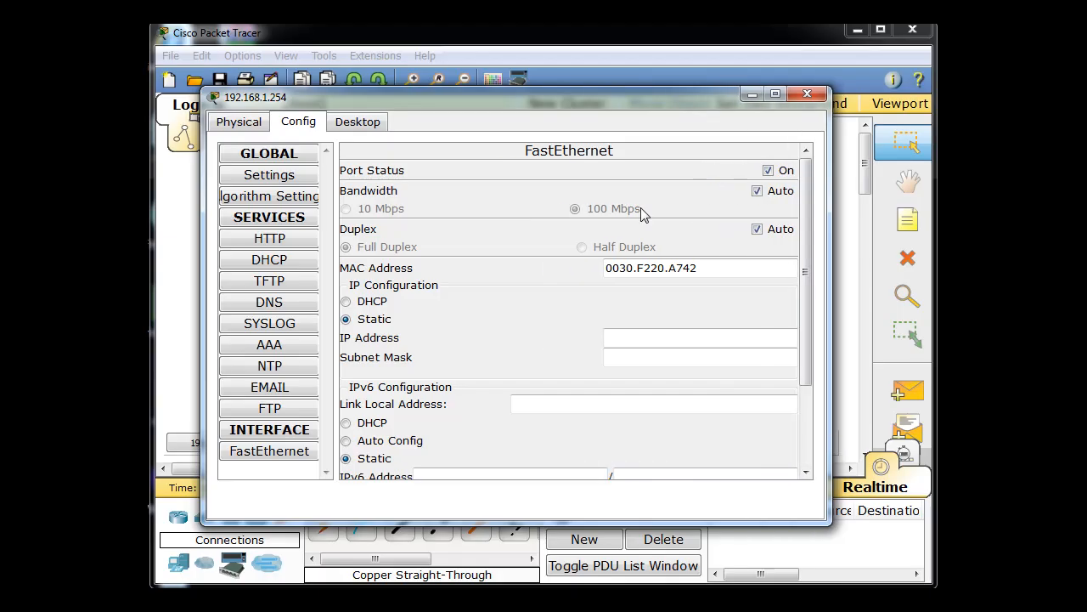
{"action": "mouse_move", "coordinate": [364, 340]}
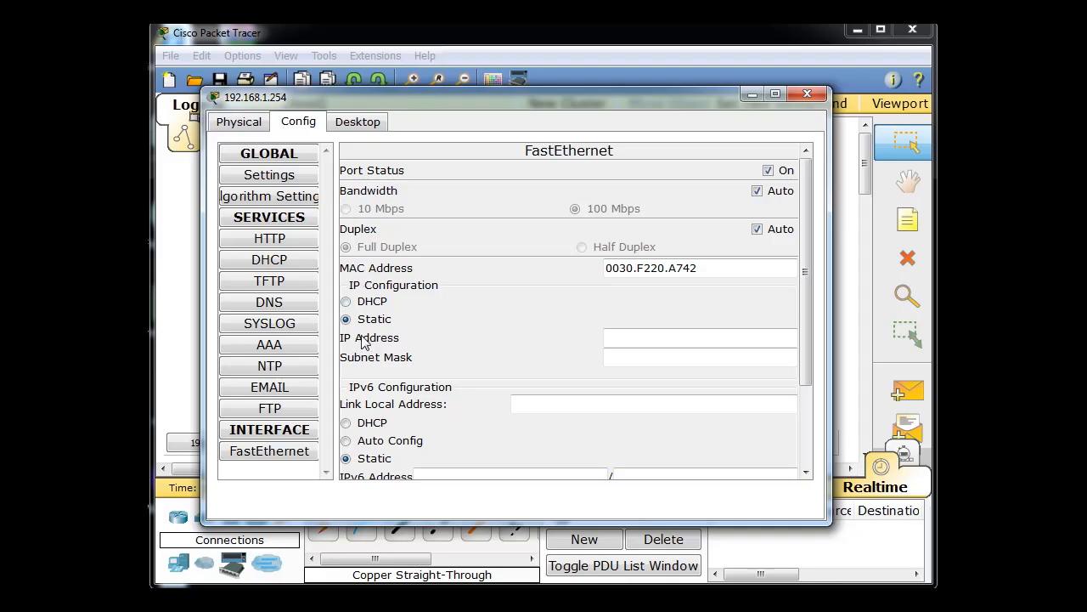
{"action": "left_click", "coordinate": [679, 338]}
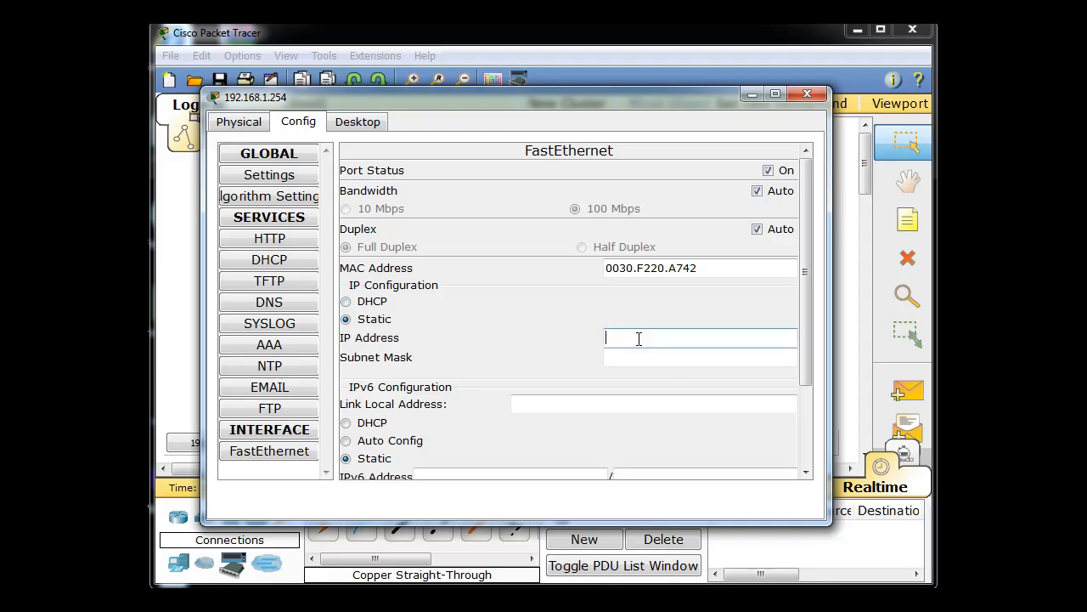
{"action": "type", "text": "192."}
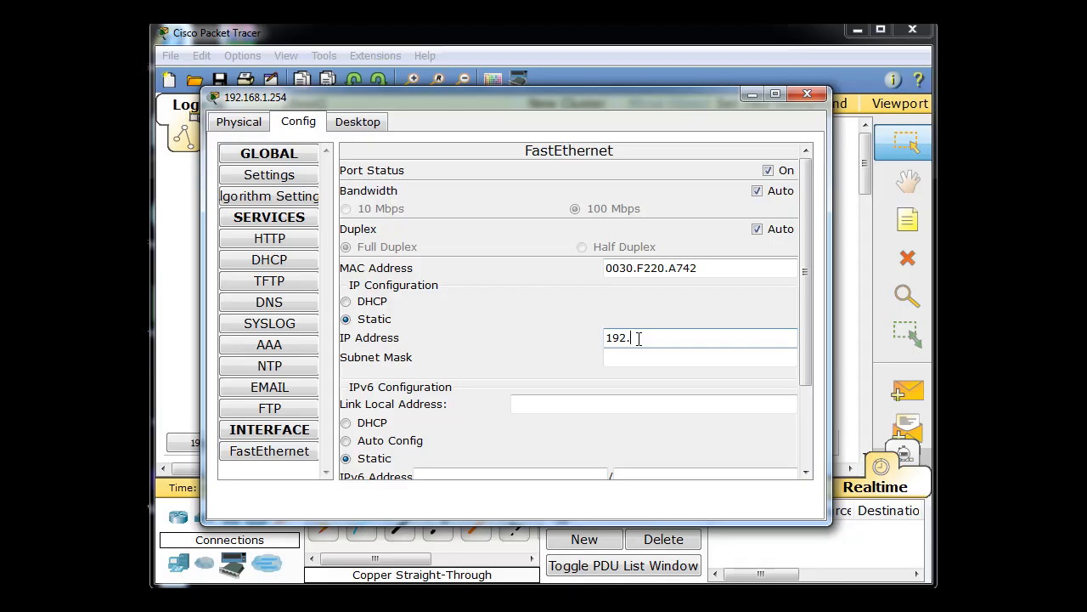
{"action": "type", "text": "168.1."}
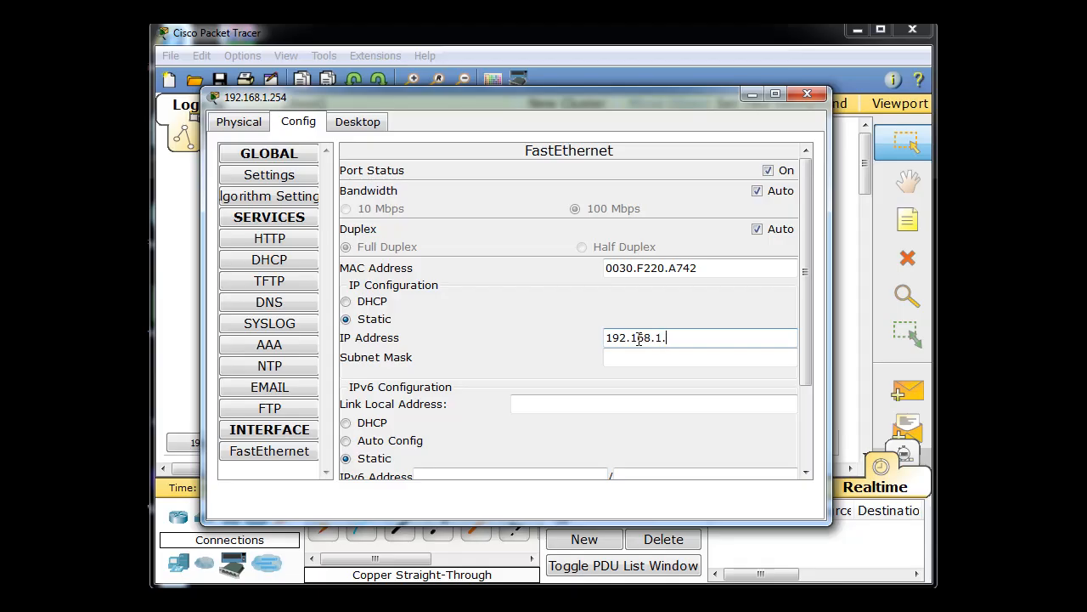
{"action": "type", "text": "254"}
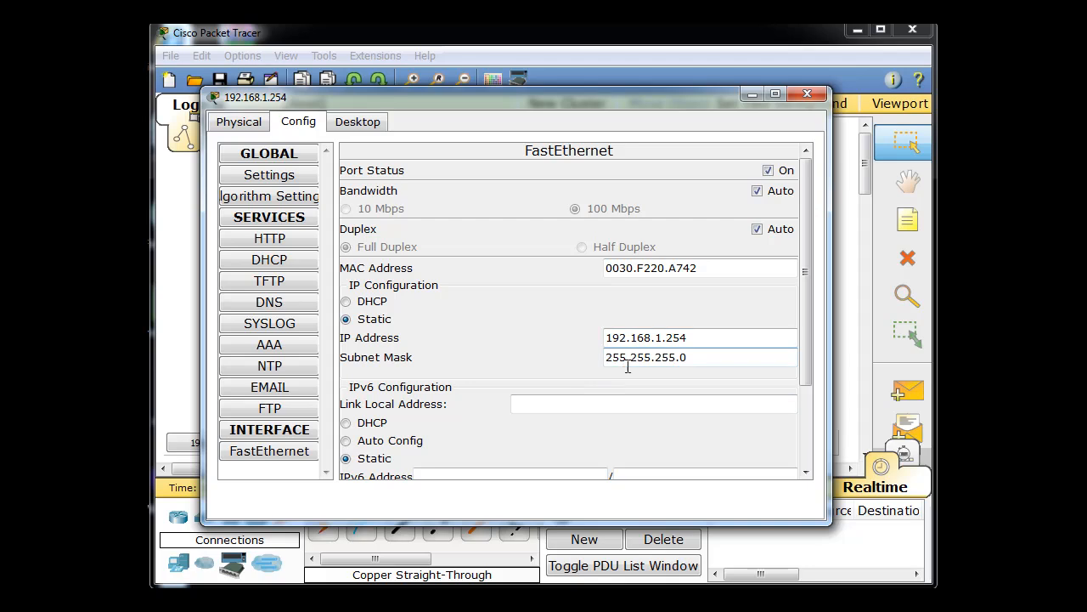
{"action": "scroll", "scroll_direction": "down", "scroll_amount": 3}
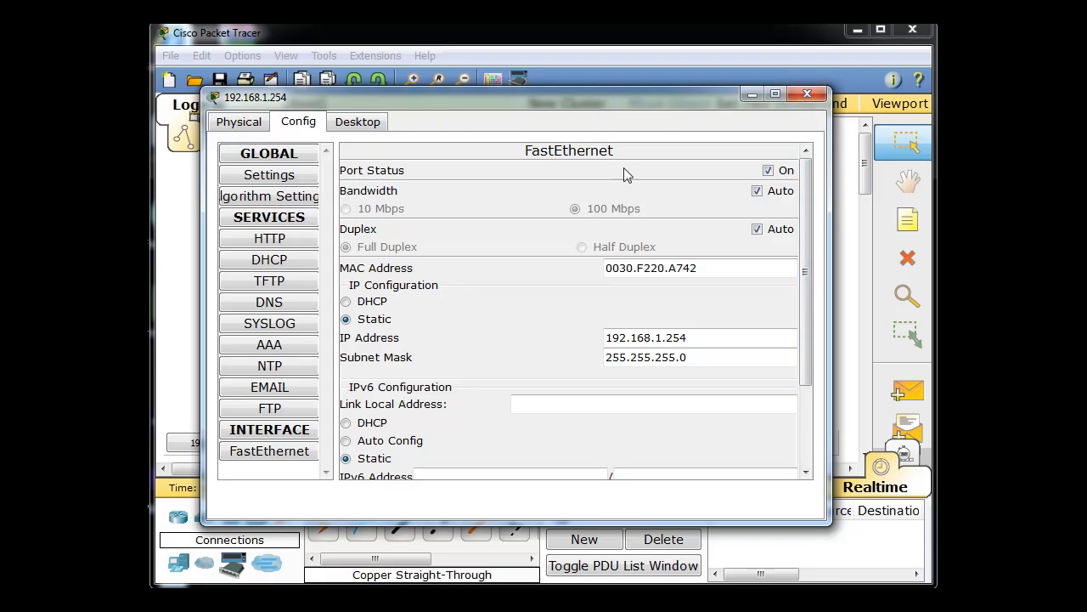
{"action": "mouse_move", "coordinate": [821, 112]}
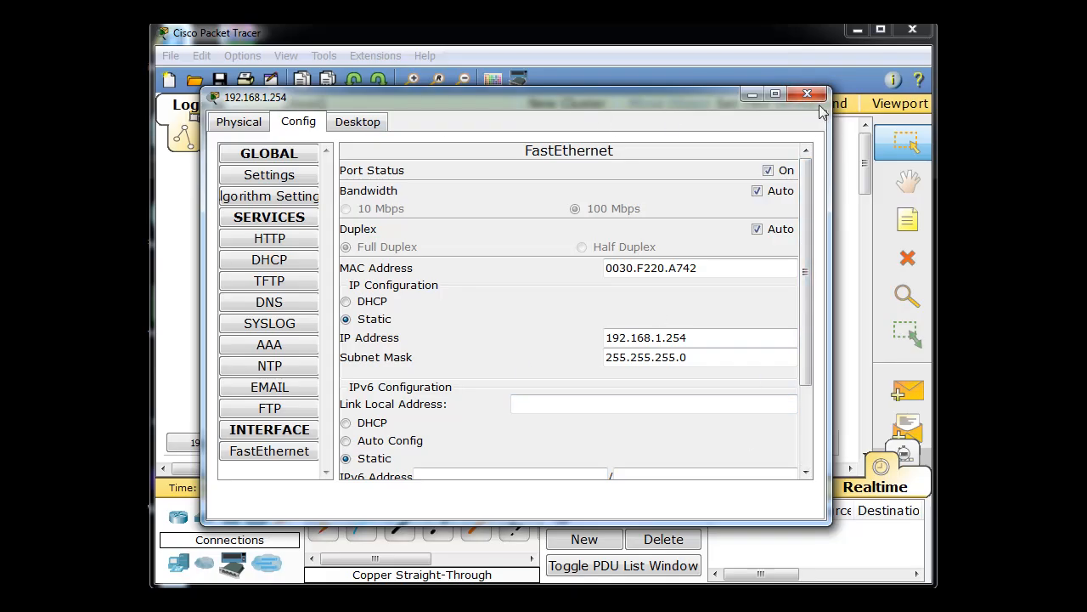
Close the server window and enter 192.168.1.100 in the PC's FastEthernet IP field.
{"action": "left_click", "coordinate": [806, 93]}
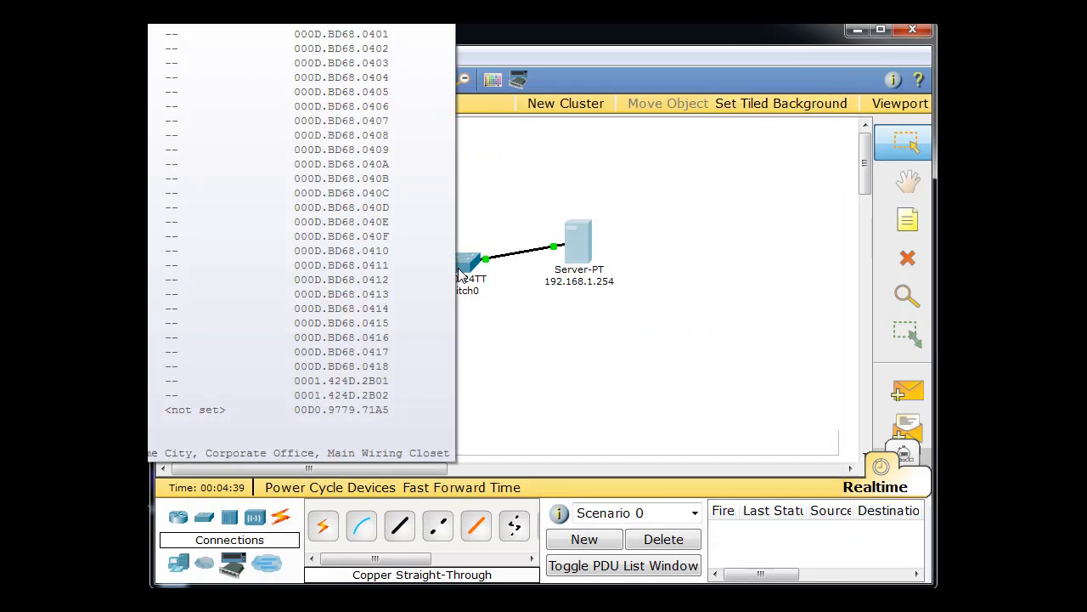
{"action": "mouse_move", "coordinate": [436, 277]}
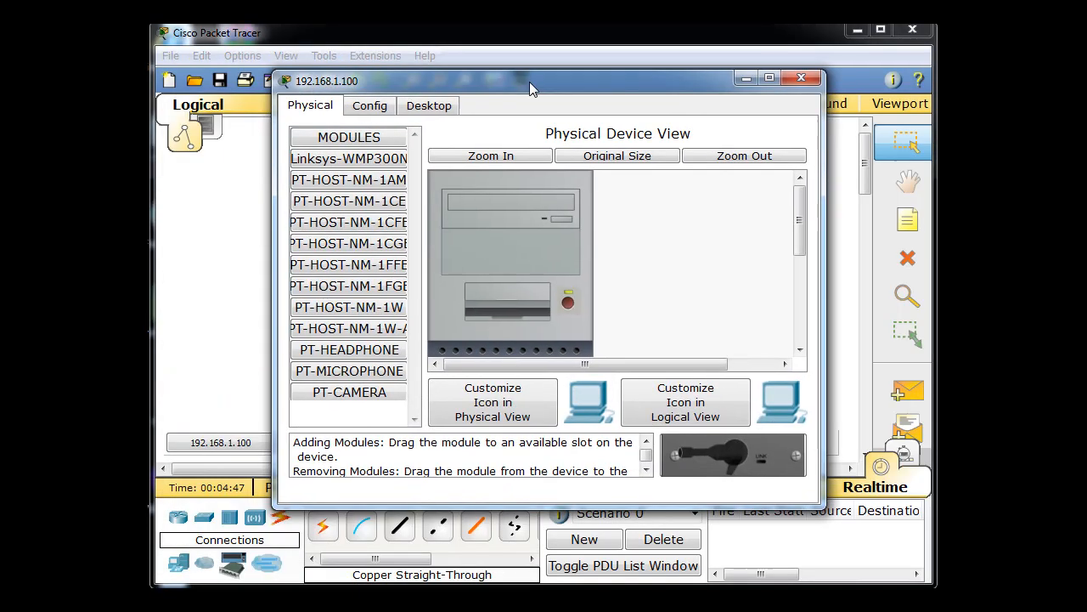
{"action": "left_click", "coordinate": [369, 105]}
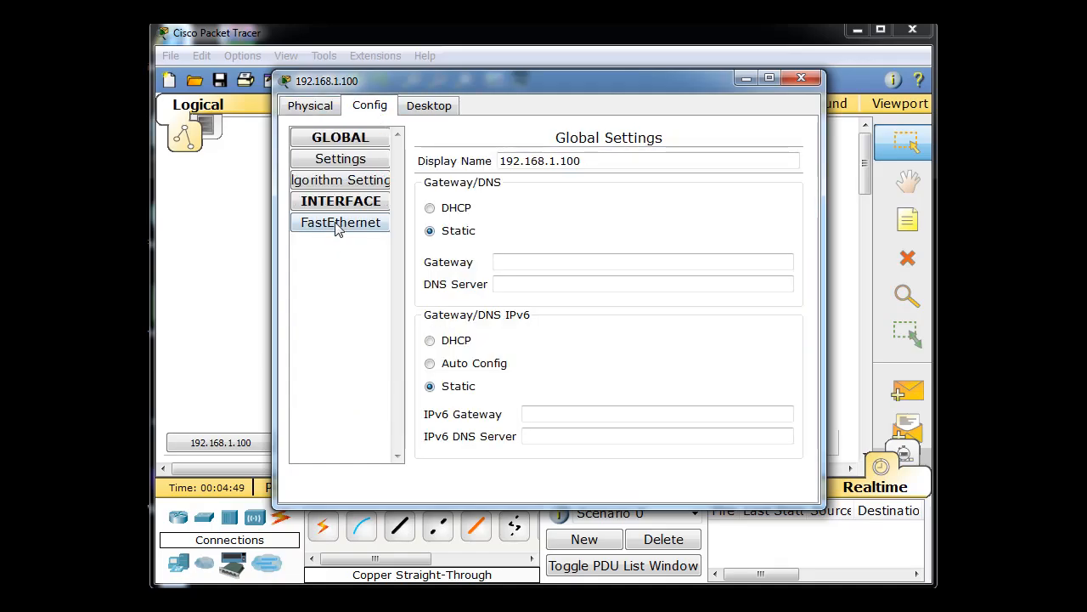
{"action": "left_click", "coordinate": [340, 221]}
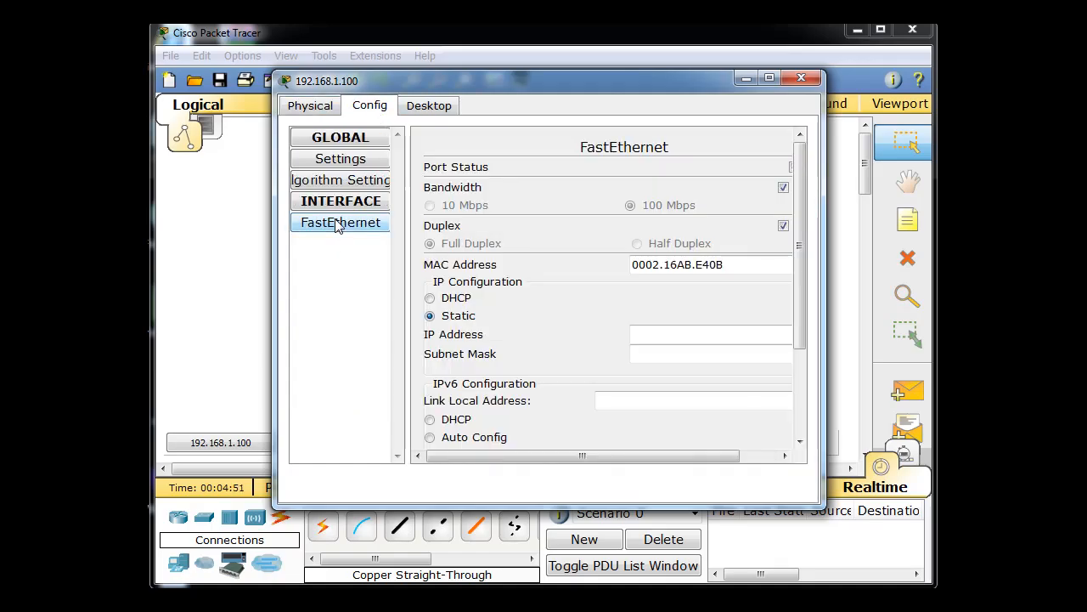
{"action": "left_click", "coordinate": [711, 334]}
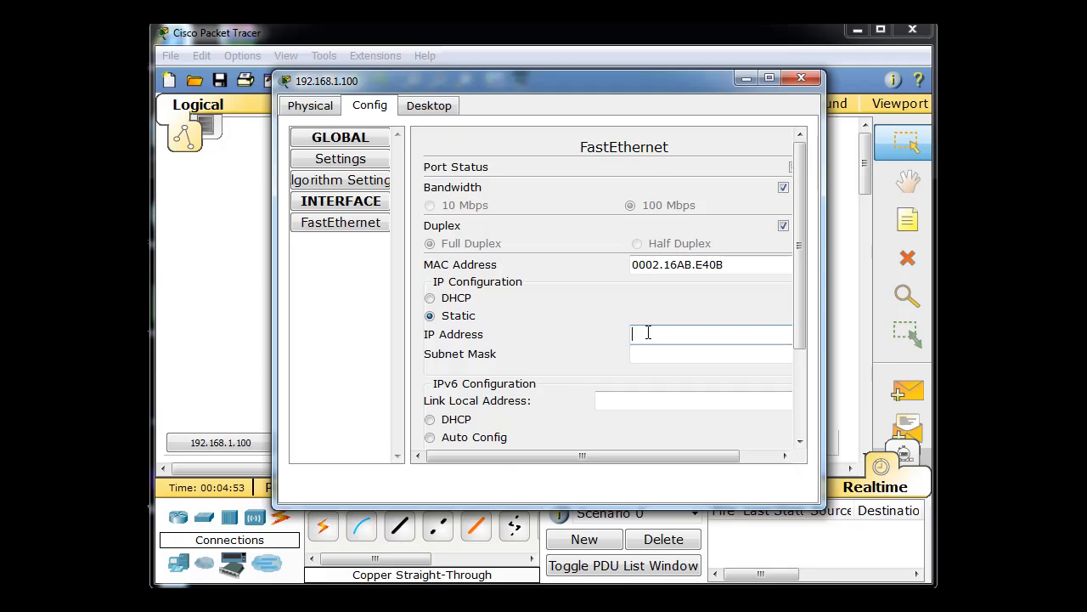
{"action": "type", "text": "192.168.1.100"}
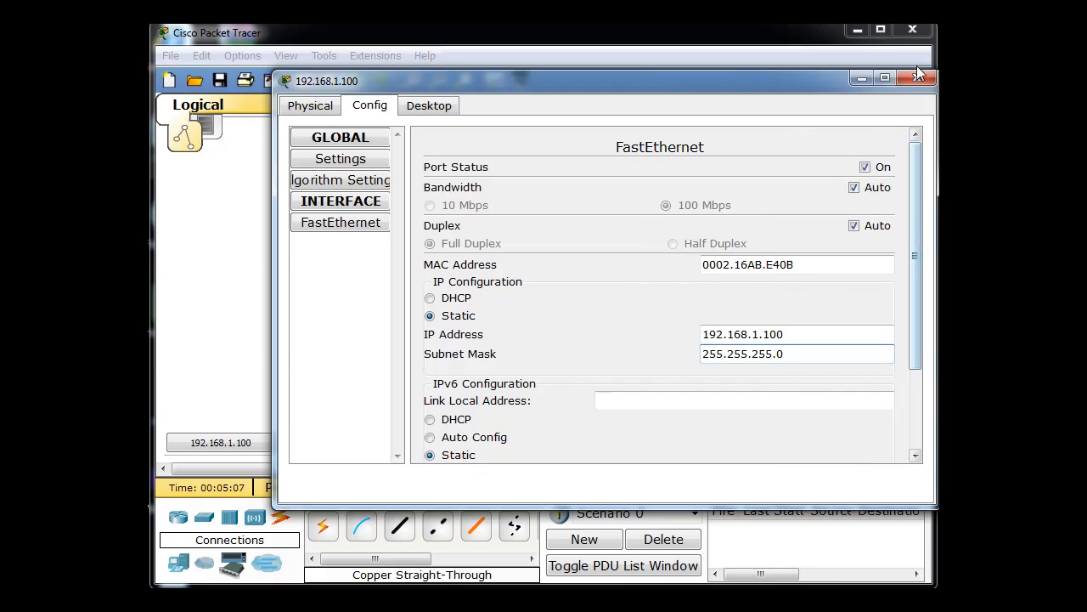
Close the PC configuration window to return to the topology.
{"action": "left_click", "coordinate": [917, 77]}
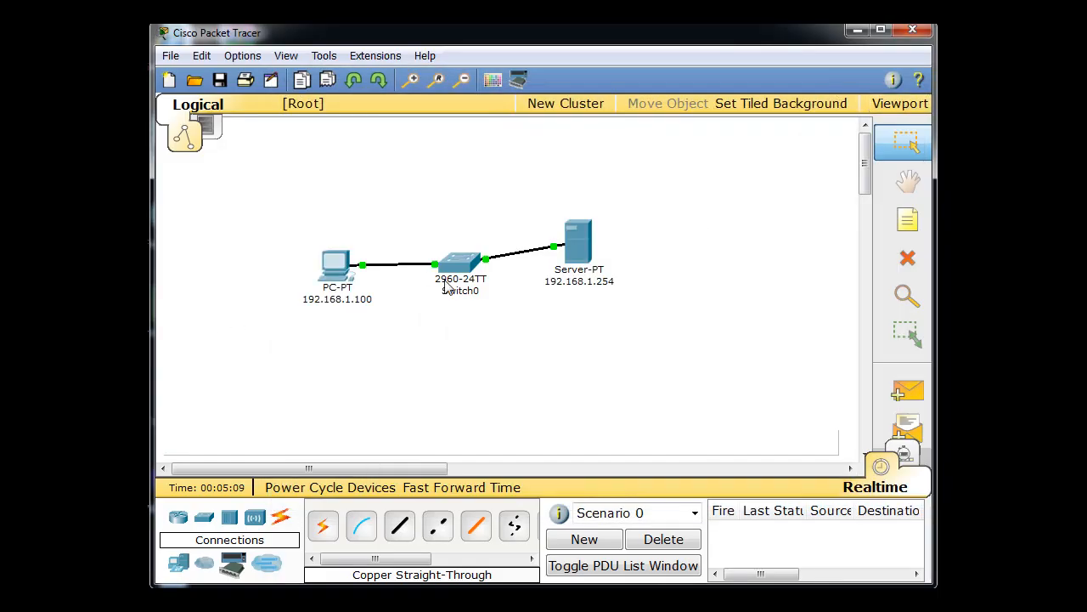
{"action": "mouse_move", "coordinate": [336, 265]}
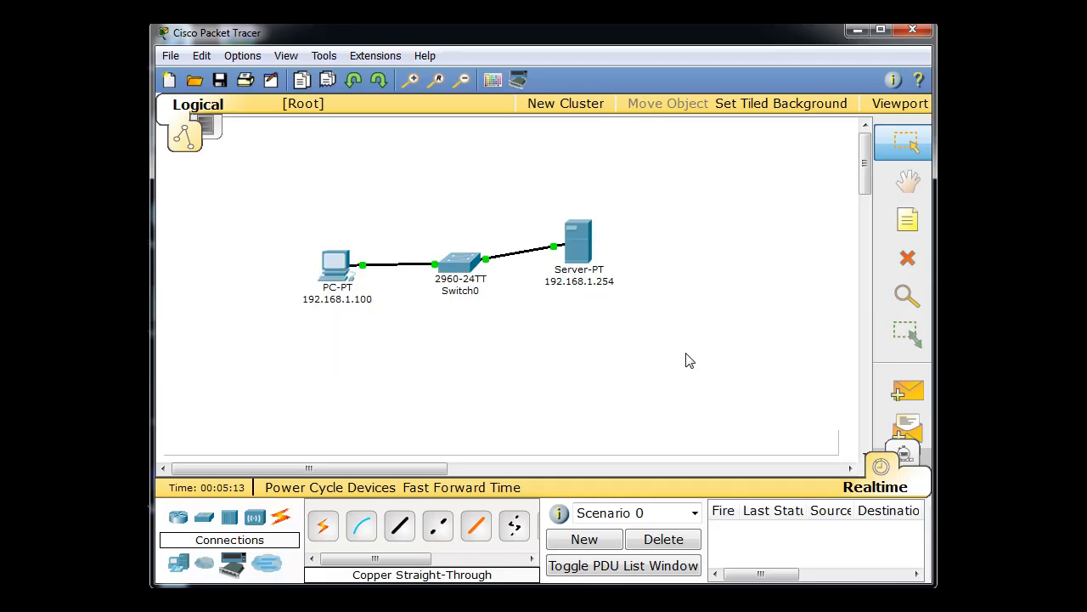
{"action": "mouse_move", "coordinate": [321, 287]}
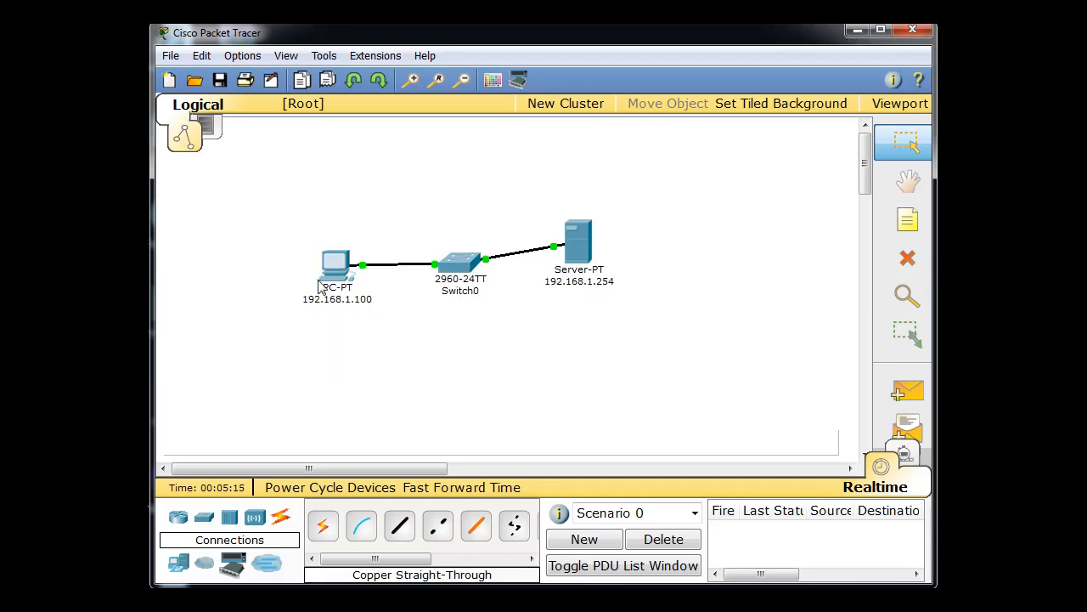
Run ping 192.168.1.254 from the PC's Command Prompt, then close the PC window.
{"action": "double_click", "coordinate": [336, 263]}
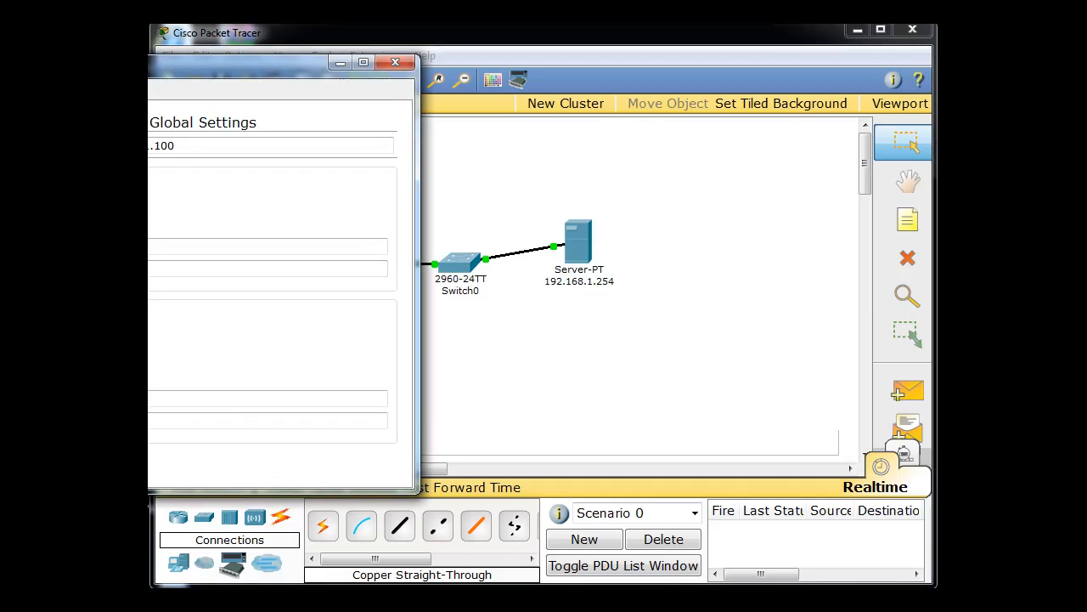
{"action": "left_click", "coordinate": [361, 115]}
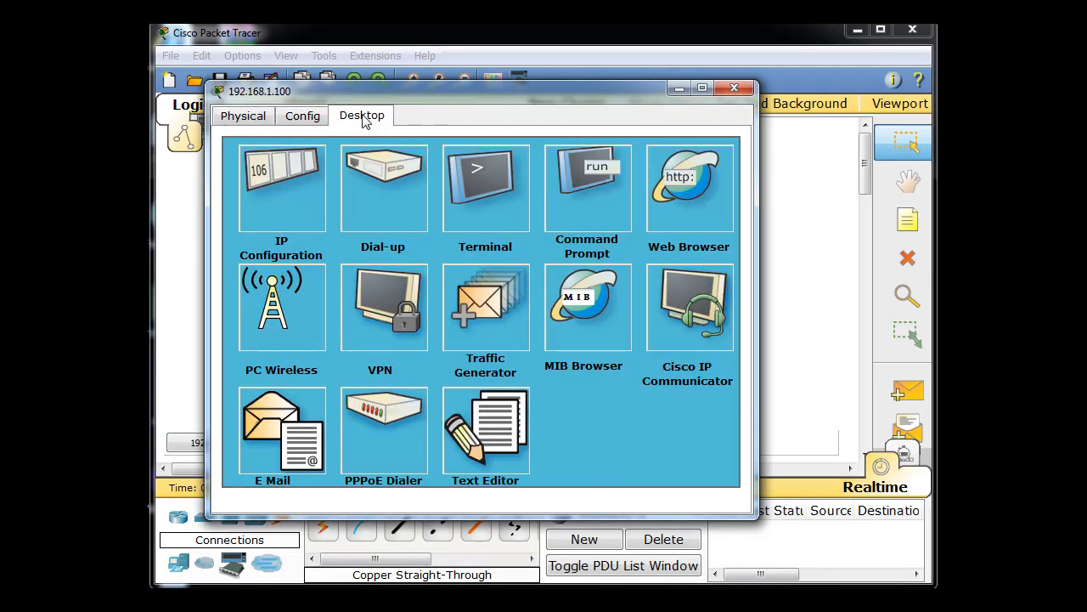
{"action": "left_click", "coordinate": [586, 187]}
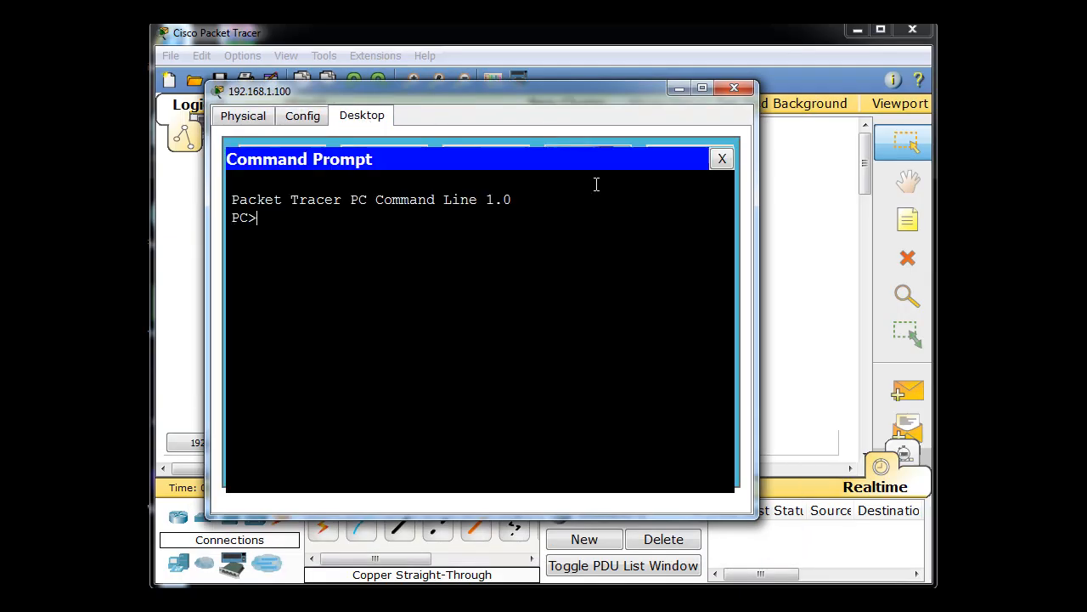
{"action": "type", "text": "ping"}
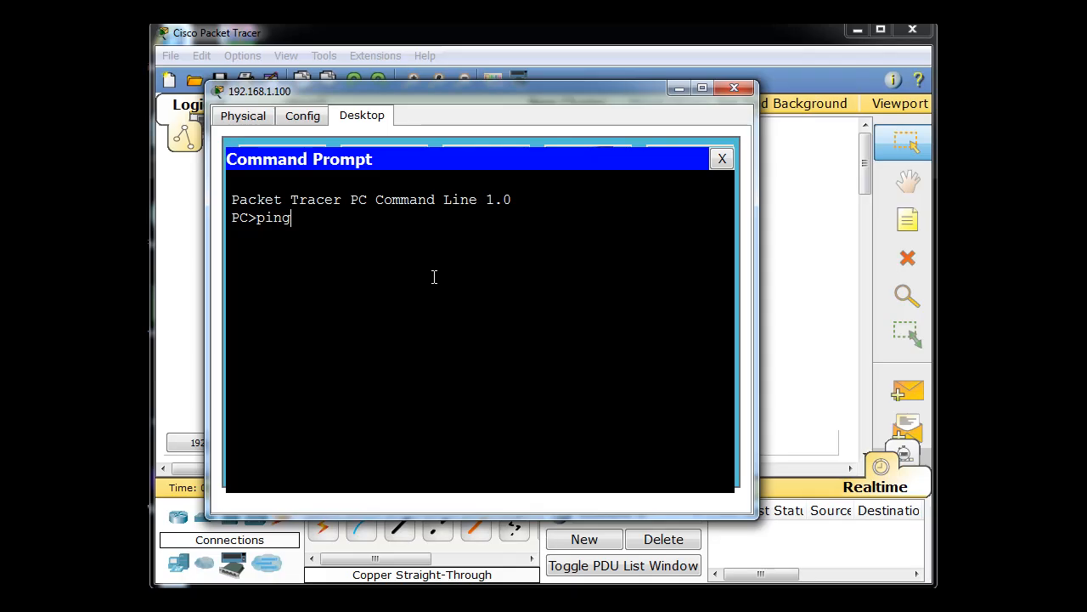
{"action": "type", "text": "192.1"}
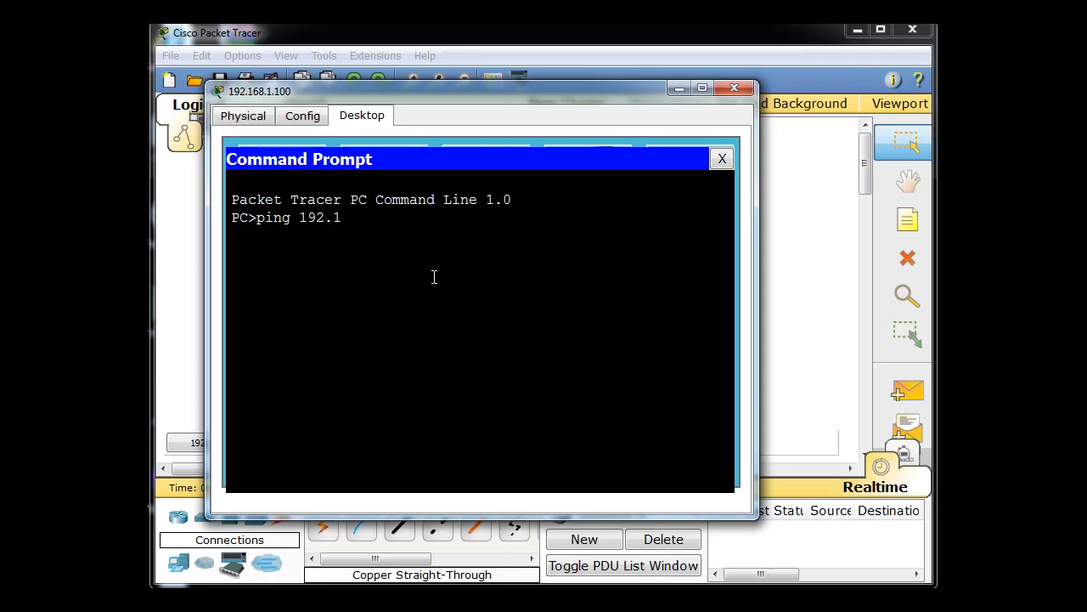
{"action": "type", "text": "68.1."}
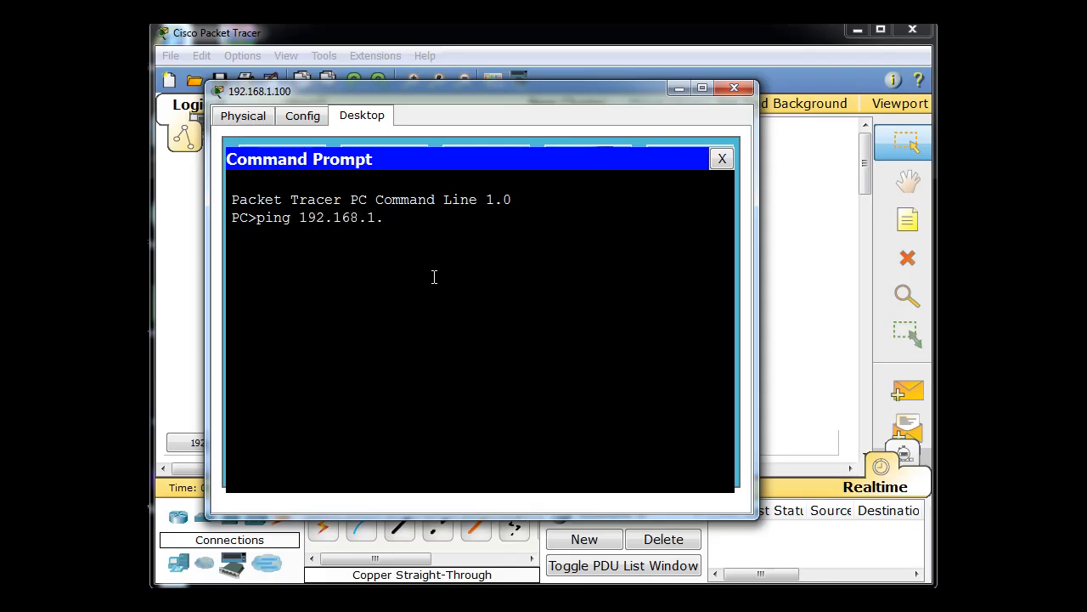
{"action": "type", "text": "254"}
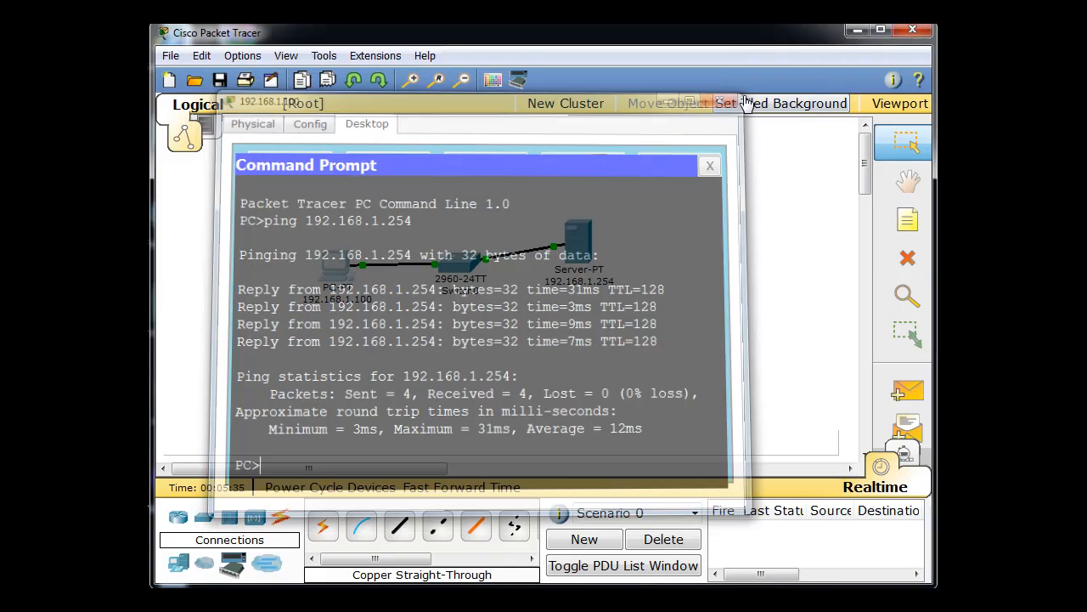
{"action": "left_click", "coordinate": [709, 165]}
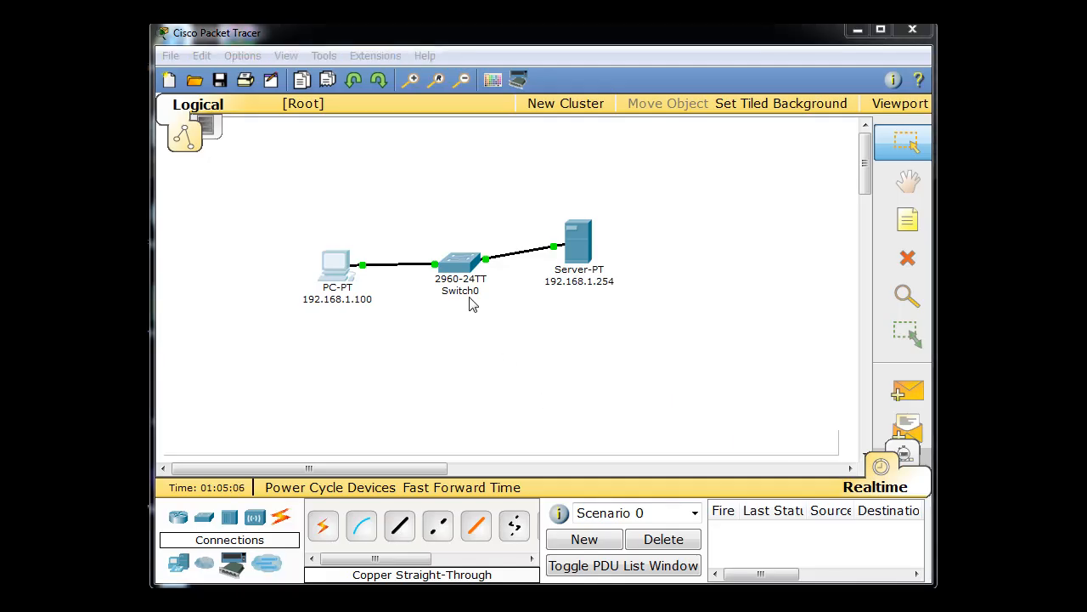
{"action": "mouse_move", "coordinate": [580, 317]}
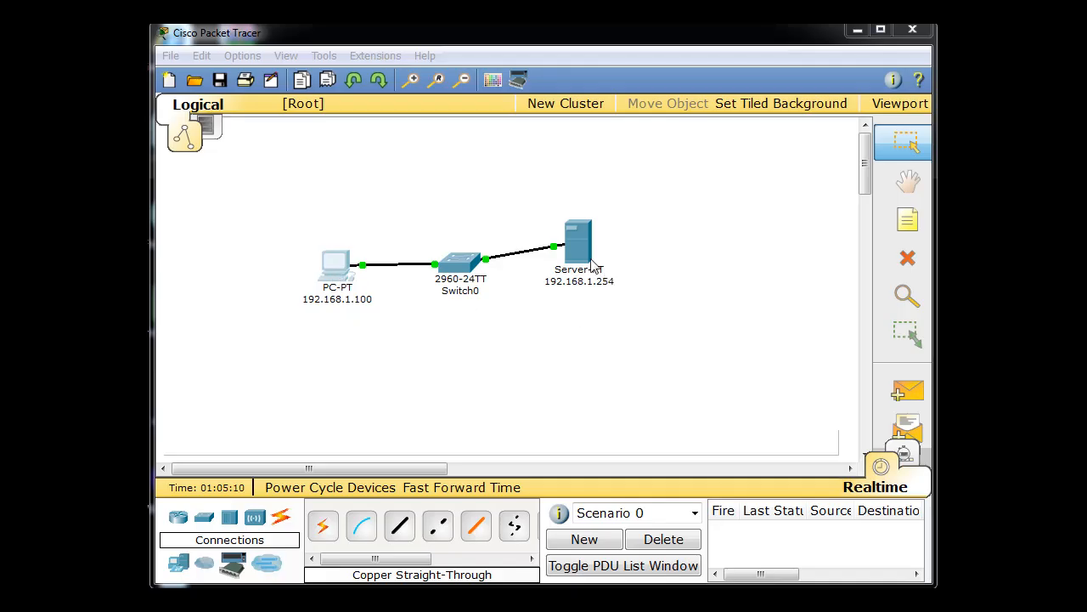
Open Server-PT and view its HTTP service showing the index.html page.
{"action": "double_click", "coordinate": [578, 242]}
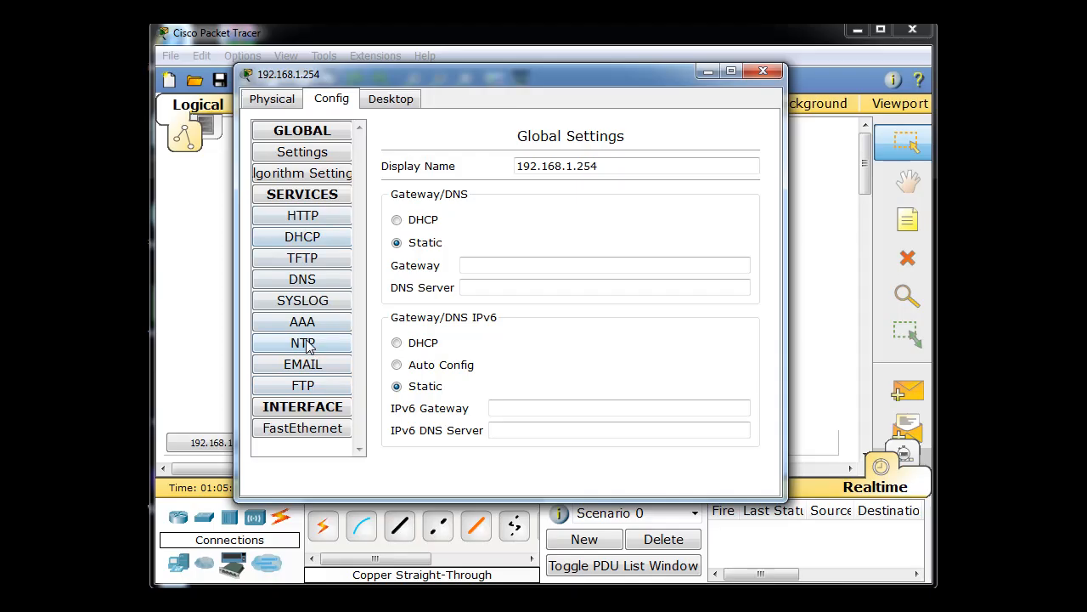
{"action": "left_click", "coordinate": [302, 215]}
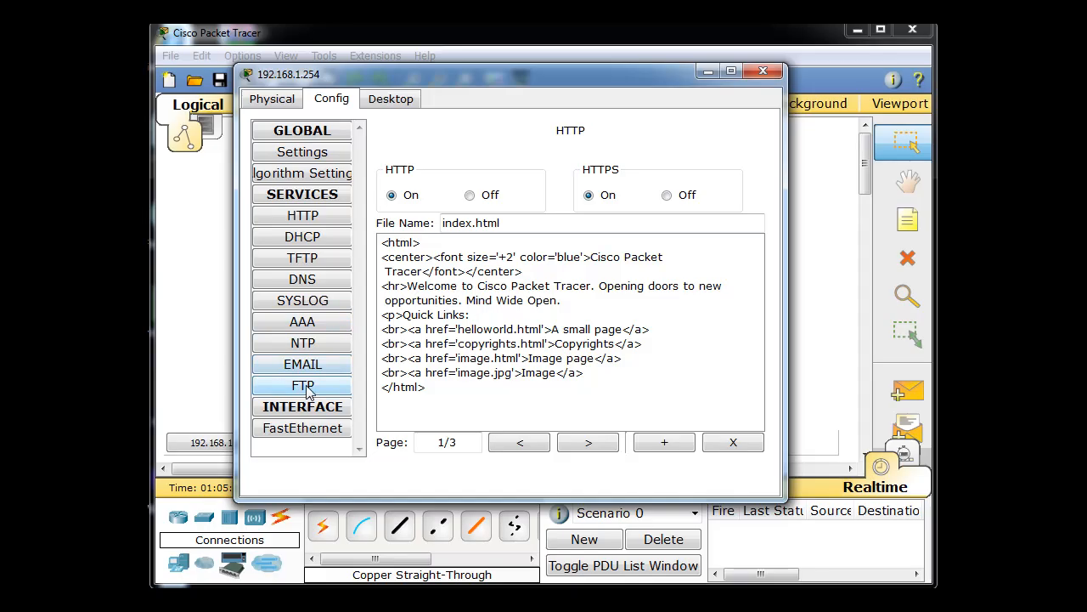
{"action": "left_click", "coordinate": [302, 385]}
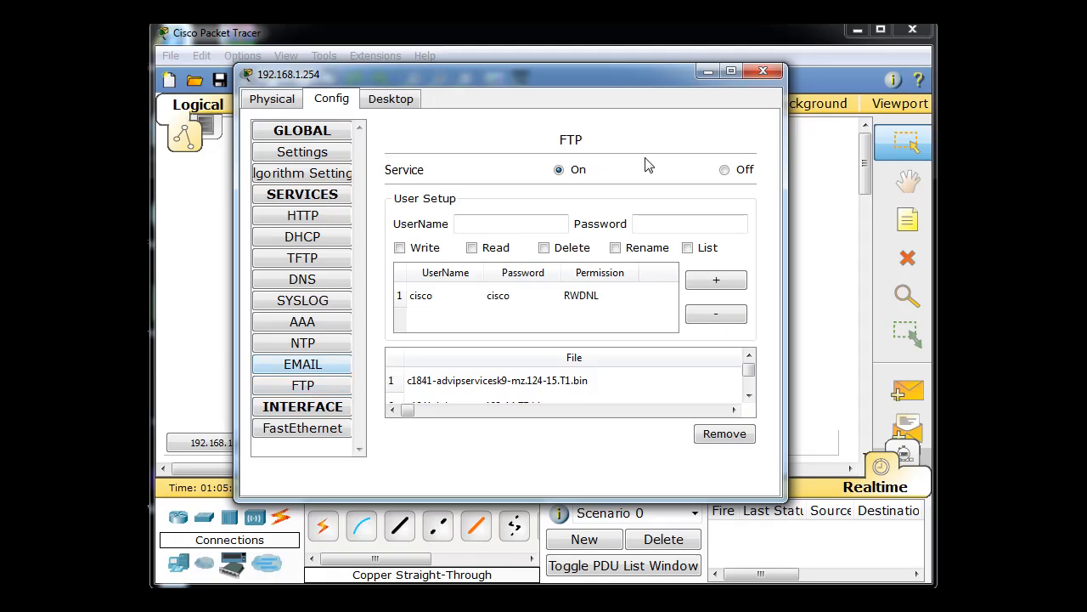
{"action": "mouse_move", "coordinate": [441, 324]}
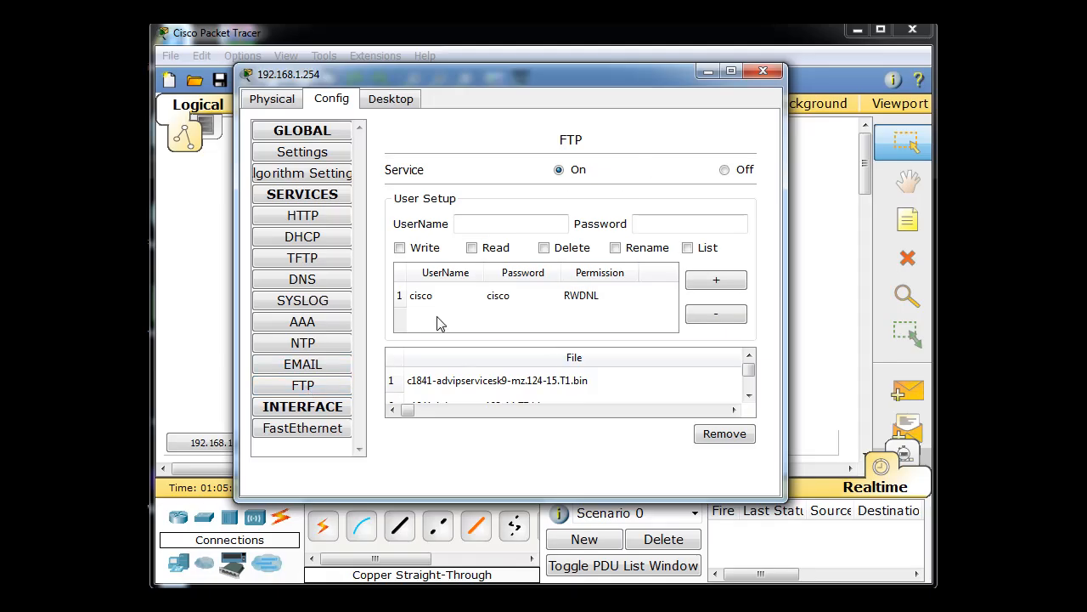
{"action": "left_click", "coordinate": [511, 224]}
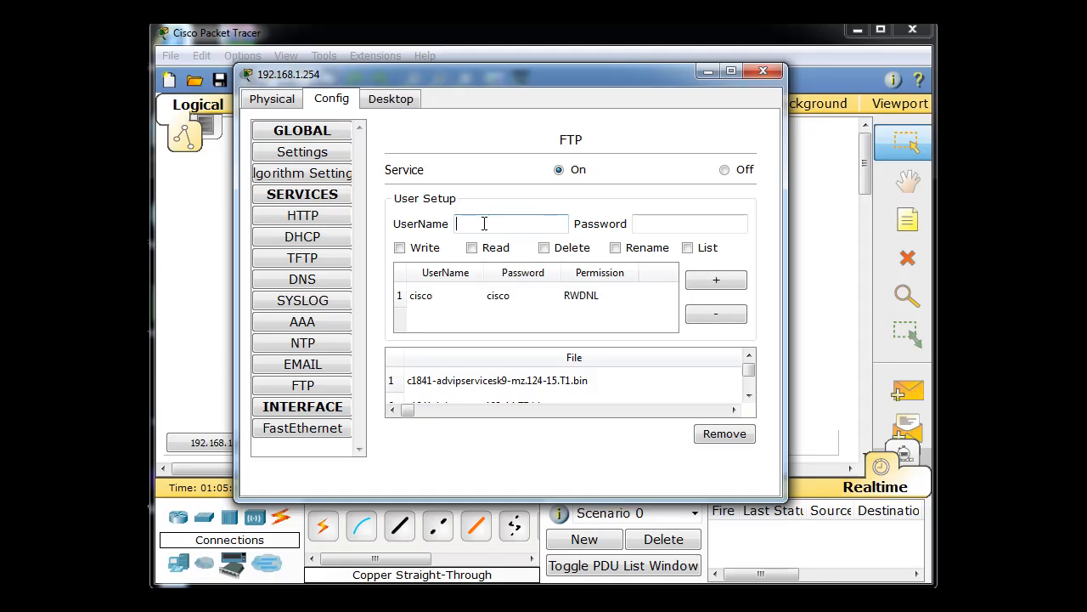
{"action": "type", "text": "student"}
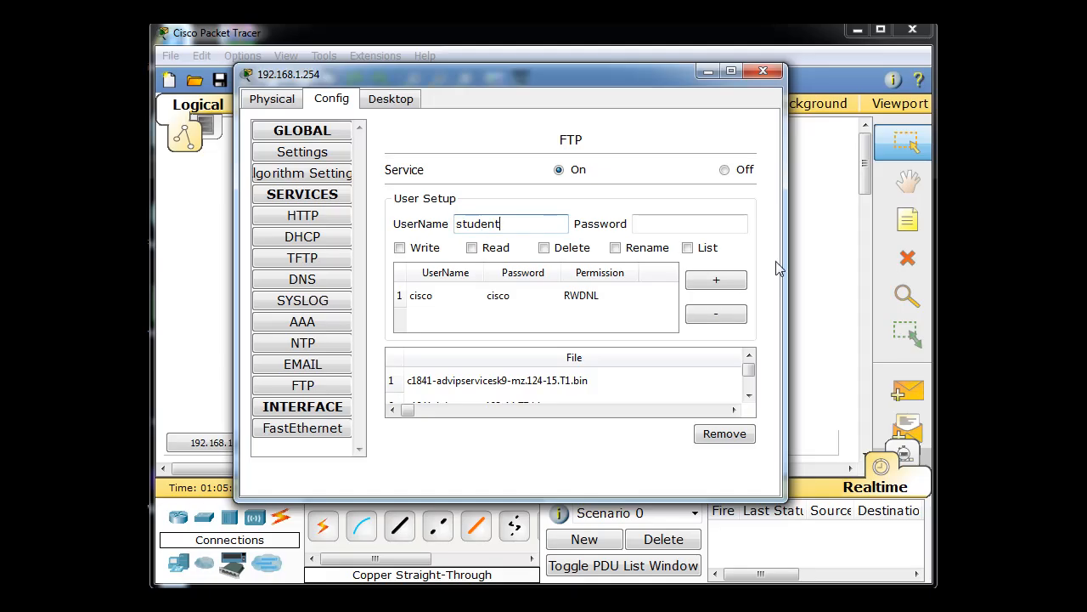
{"action": "type", "text": "student"}
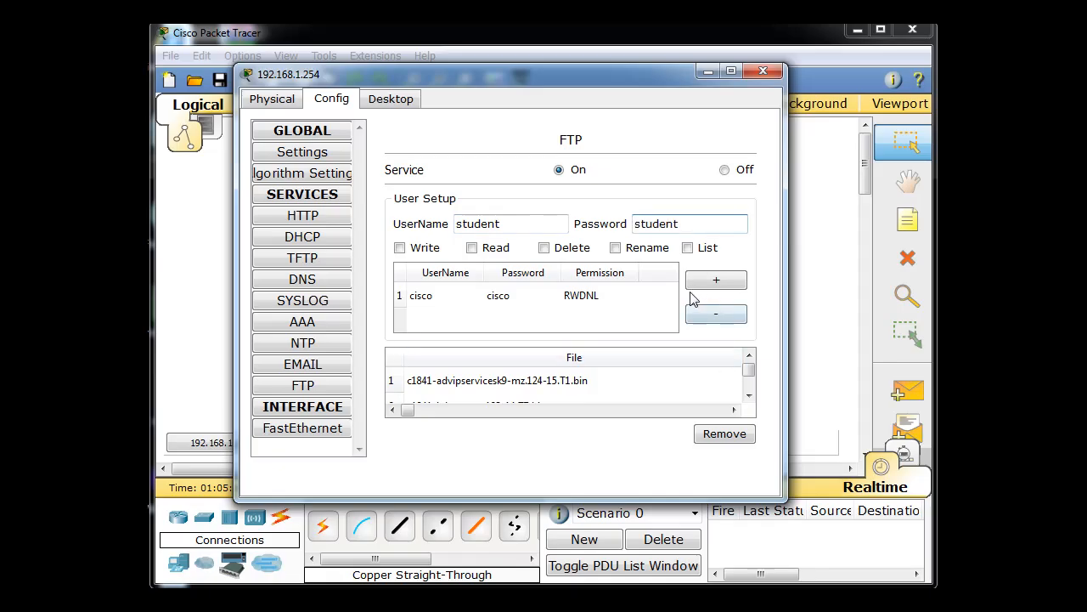
{"action": "left_click", "coordinate": [471, 247]}
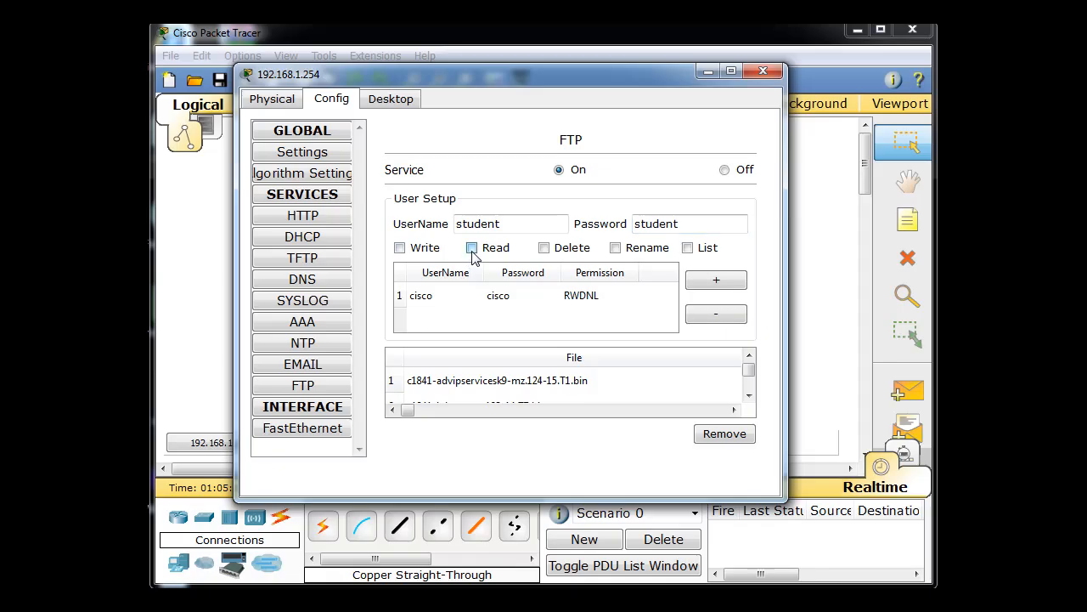
{"action": "left_click", "coordinate": [472, 248]}
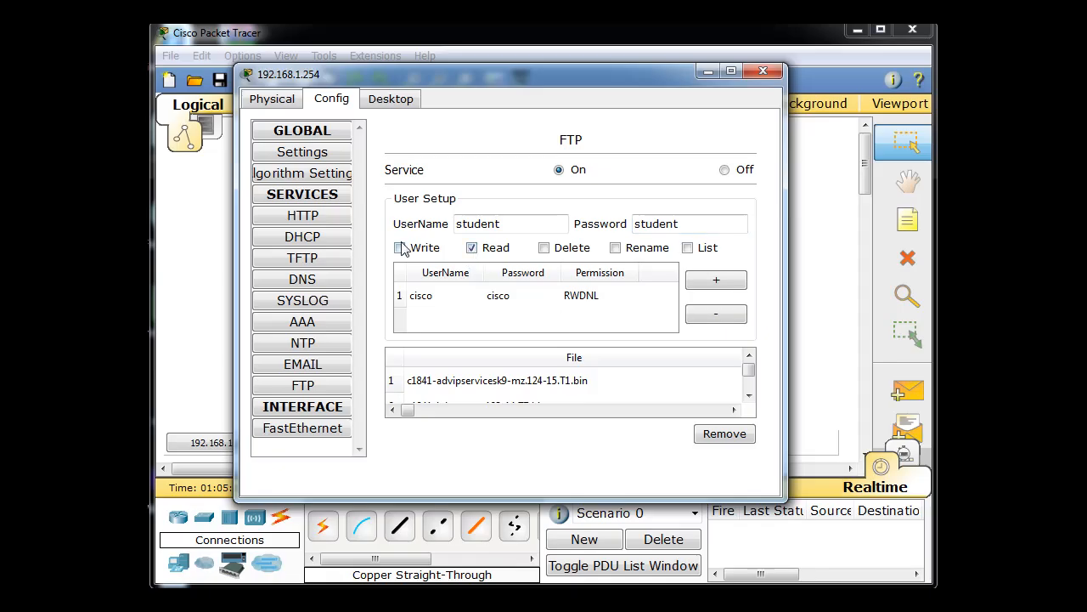
{"action": "left_click", "coordinate": [399, 247]}
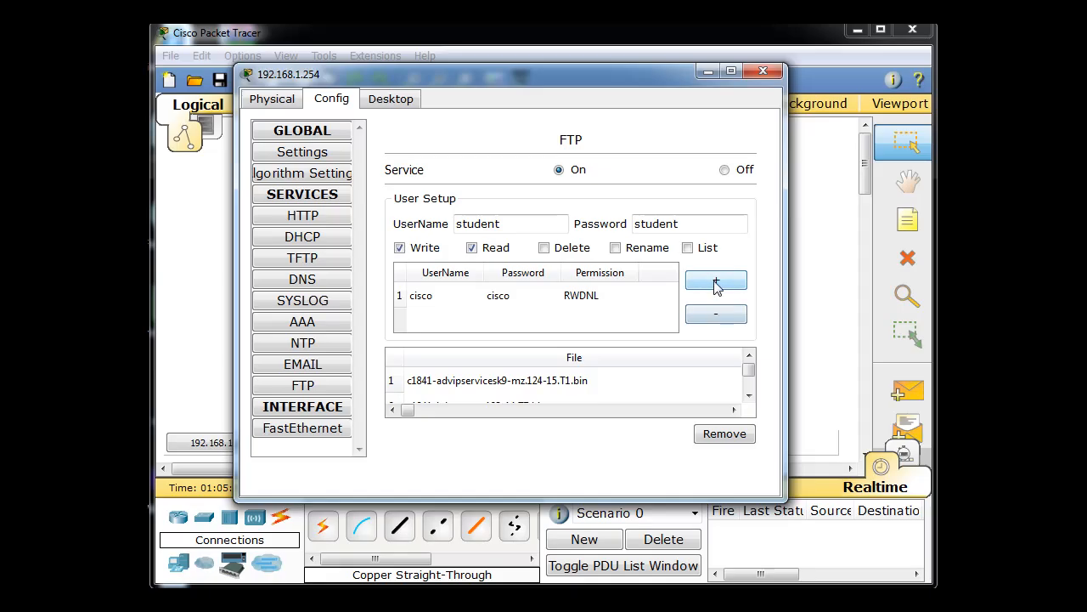
{"action": "left_click", "coordinate": [716, 280]}
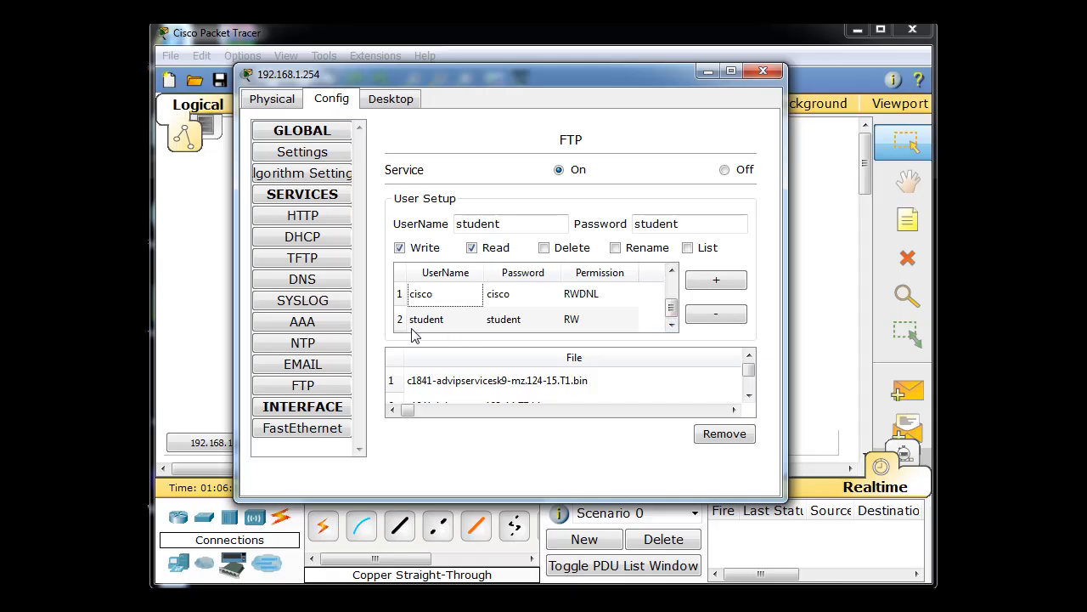
{"action": "mouse_move", "coordinate": [529, 325]}
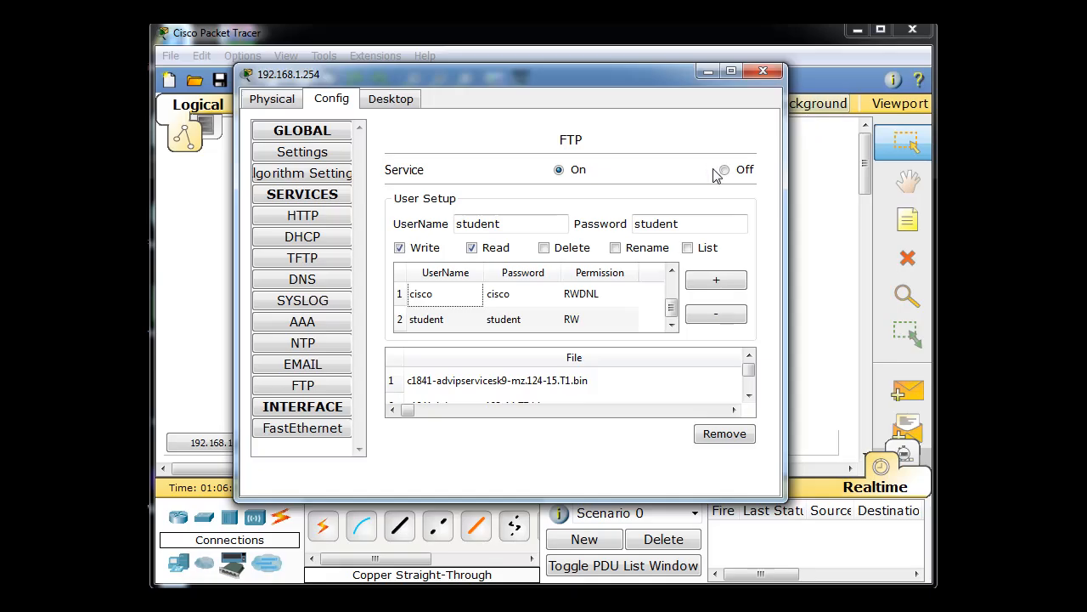
Toggle the FTP service off and back on, then return to the HTTP settings.
{"action": "left_click", "coordinate": [724, 169]}
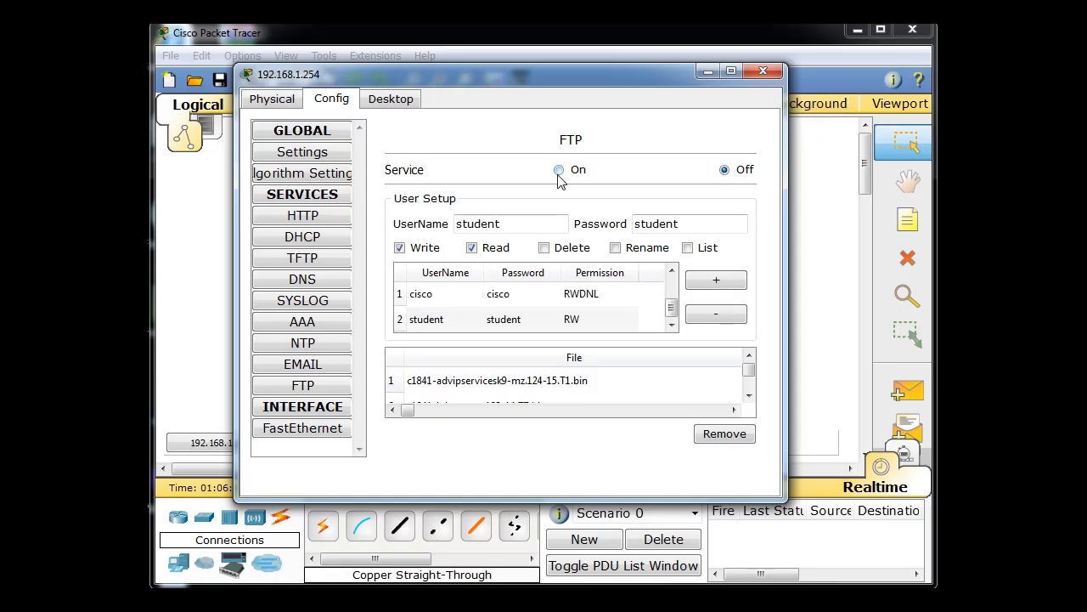
{"action": "left_click", "coordinate": [559, 170]}
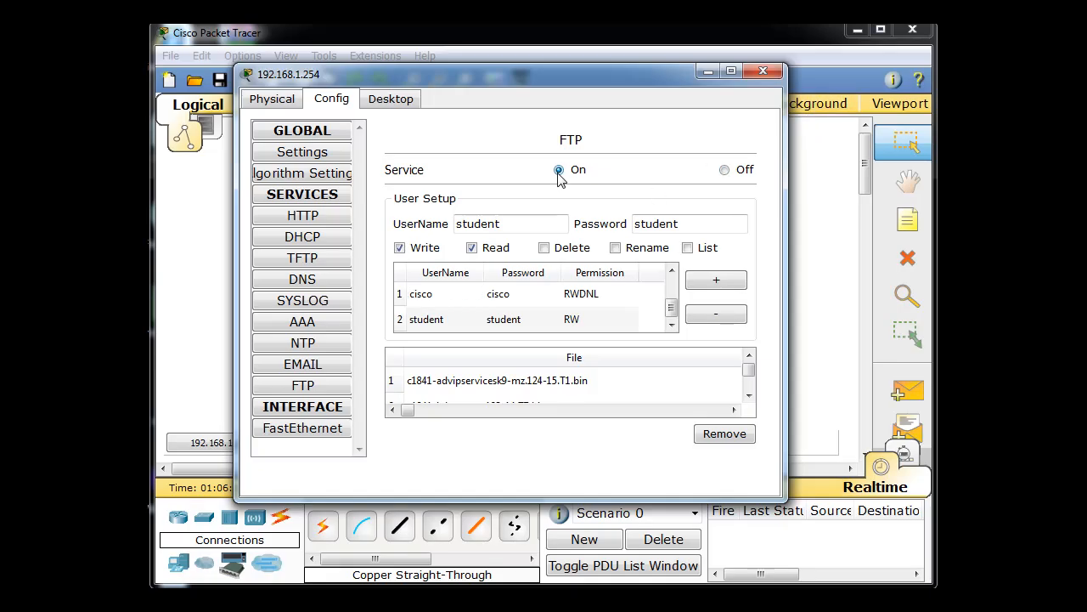
{"action": "left_click", "coordinate": [303, 215]}
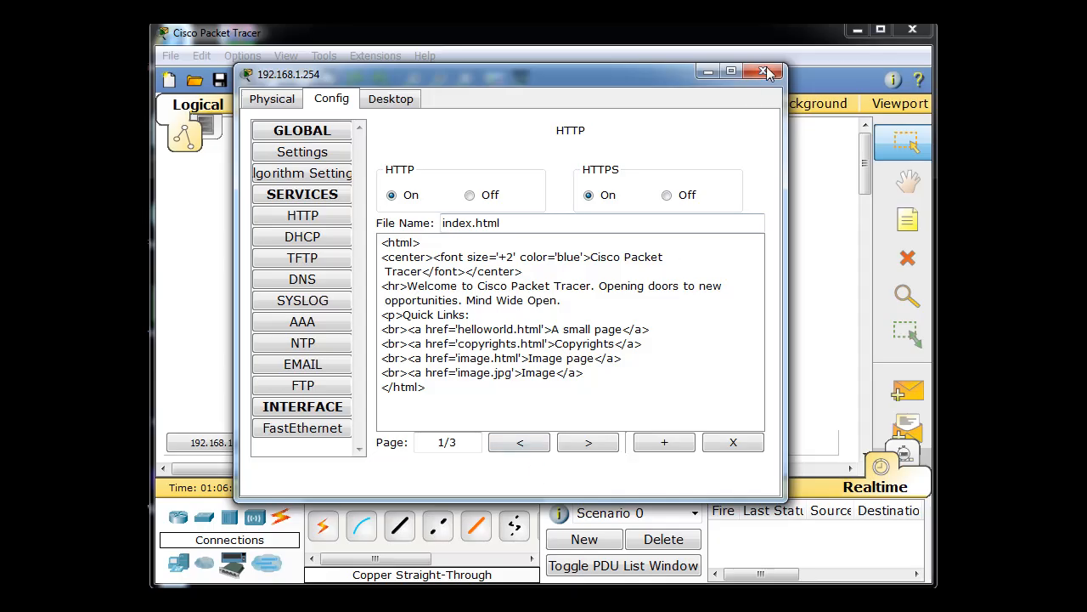
{"action": "left_click", "coordinate": [764, 73]}
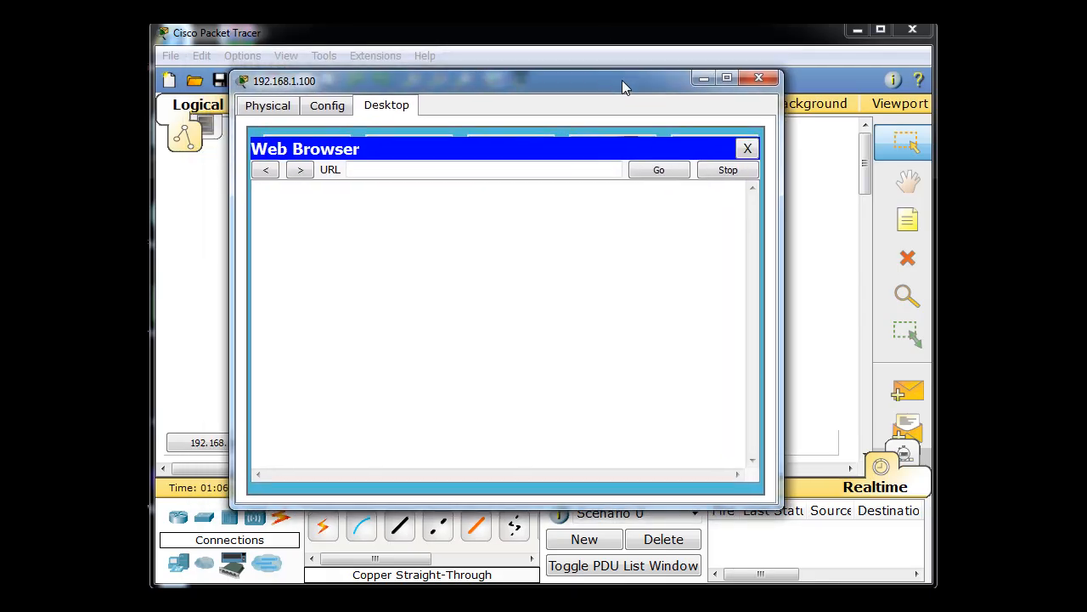
{"action": "left_click", "coordinate": [467, 170]}
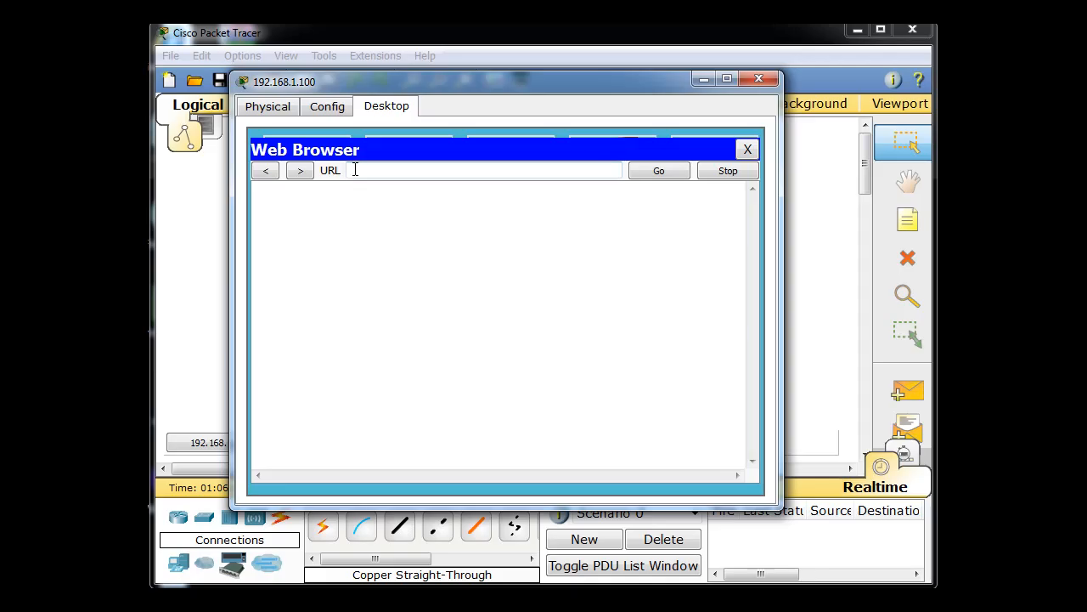
{"action": "type", "text": "1"}
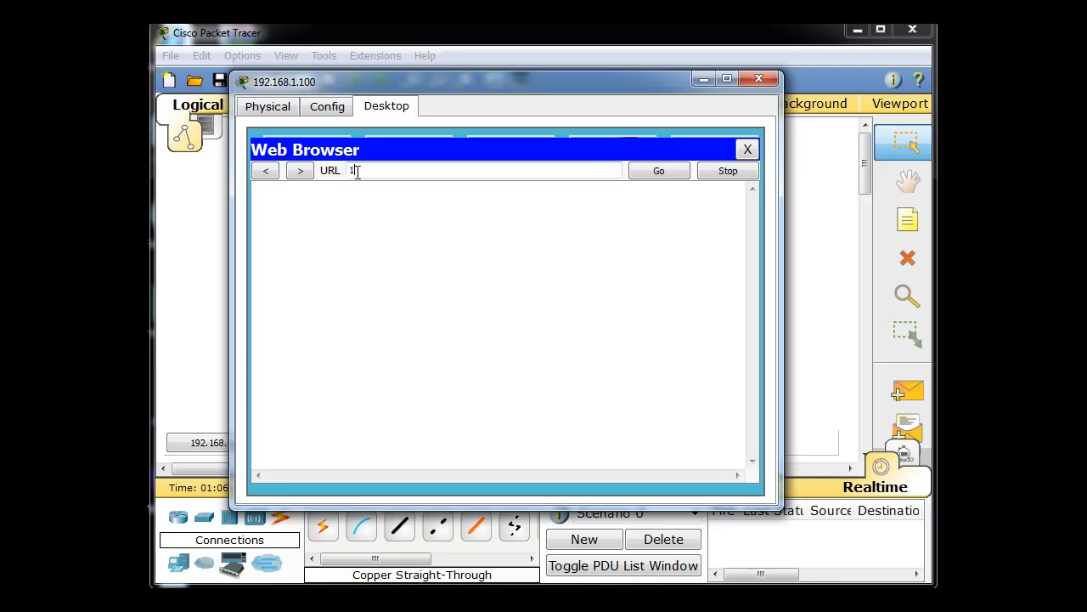
{"action": "type", "text": "92.168.1.254"}
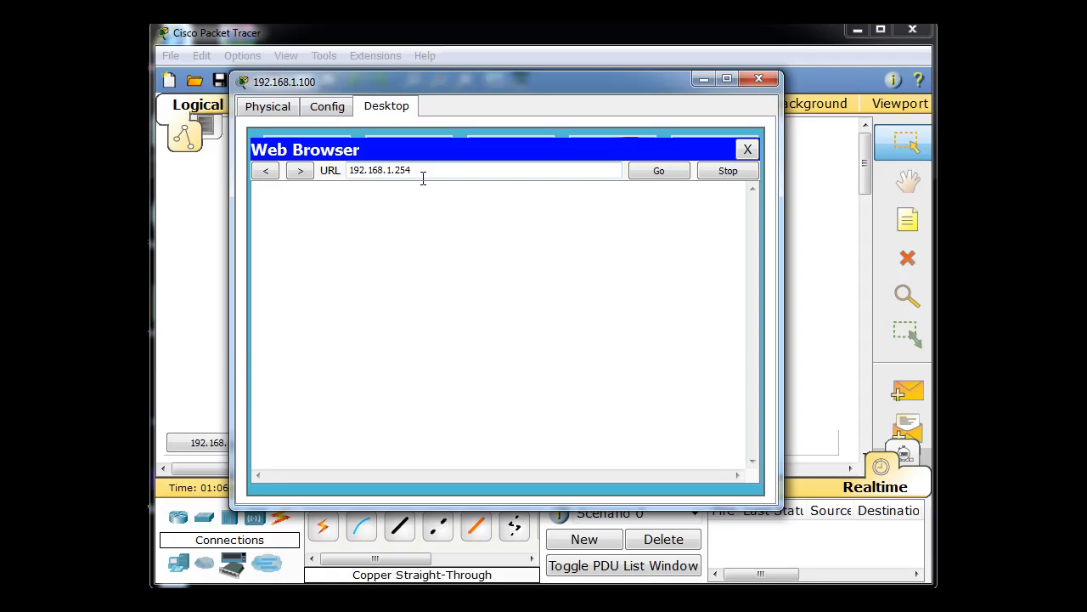
{"action": "left_click", "coordinate": [658, 170]}
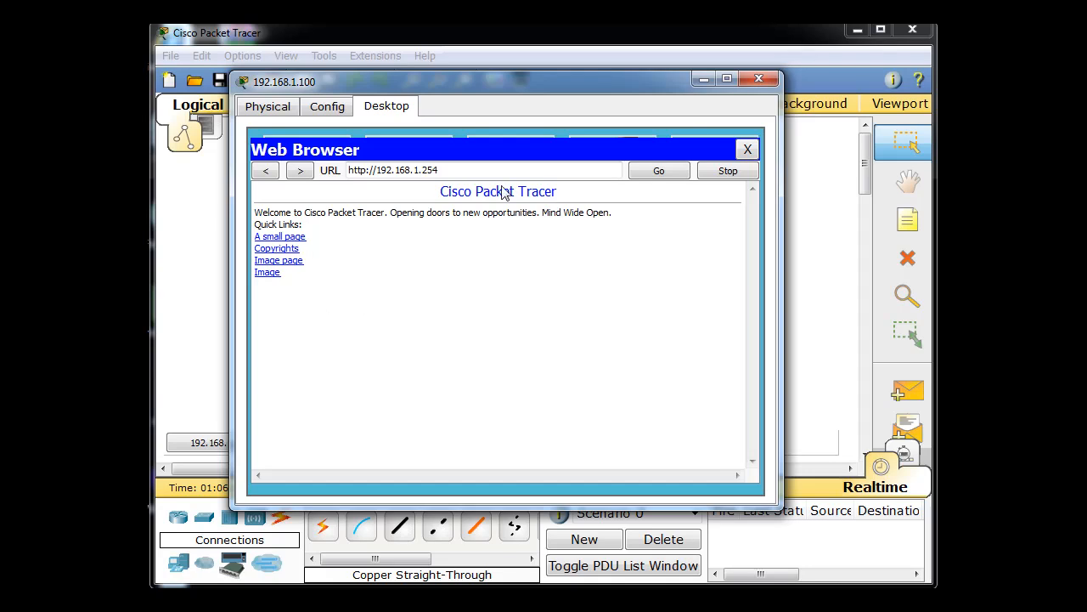
{"action": "mouse_move", "coordinate": [684, 189]}
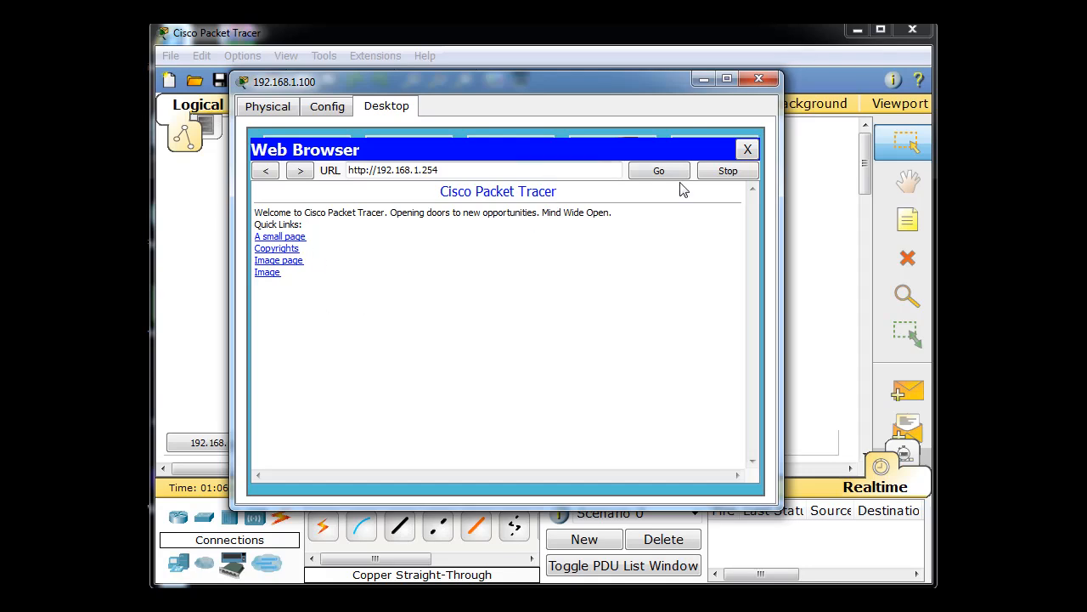
Close the browser and start ftp 192.168.1.254 from the PC's Command Prompt.
{"action": "left_click", "coordinate": [747, 149]}
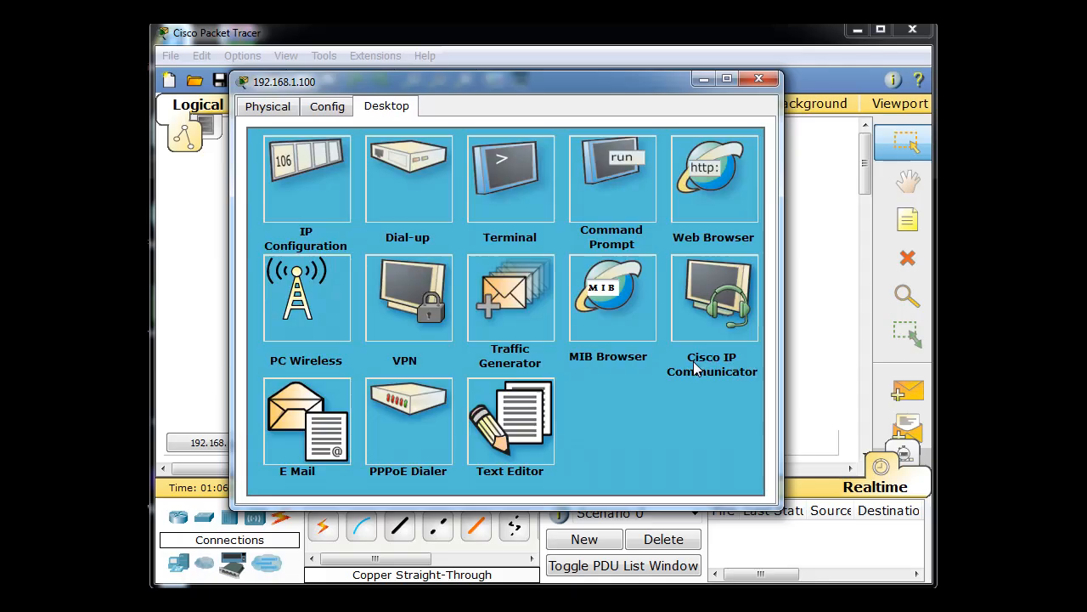
{"action": "mouse_move", "coordinate": [676, 265]}
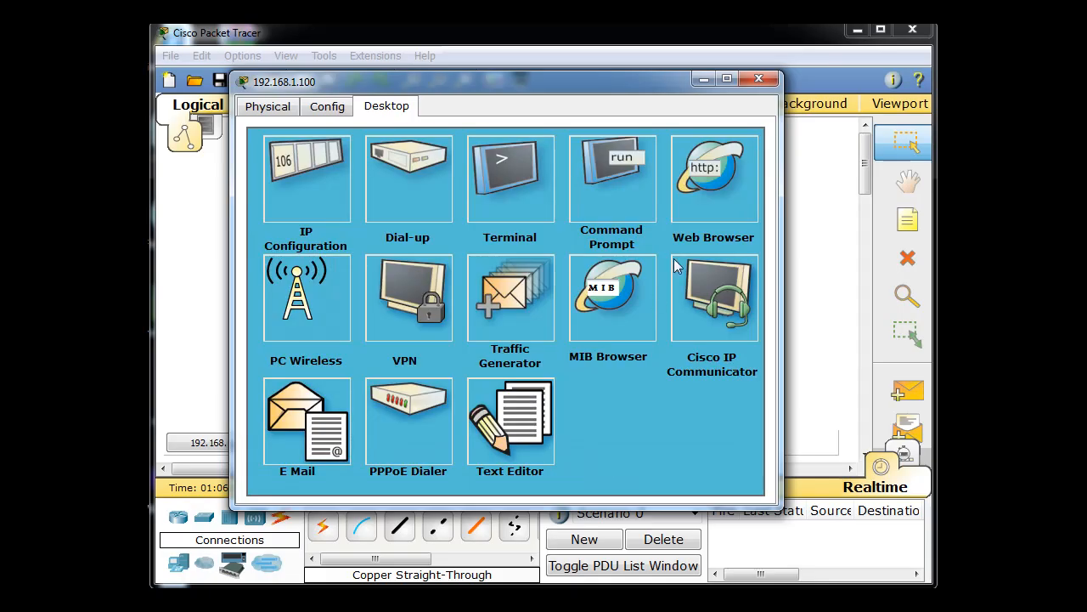
{"action": "left_click", "coordinate": [611, 178]}
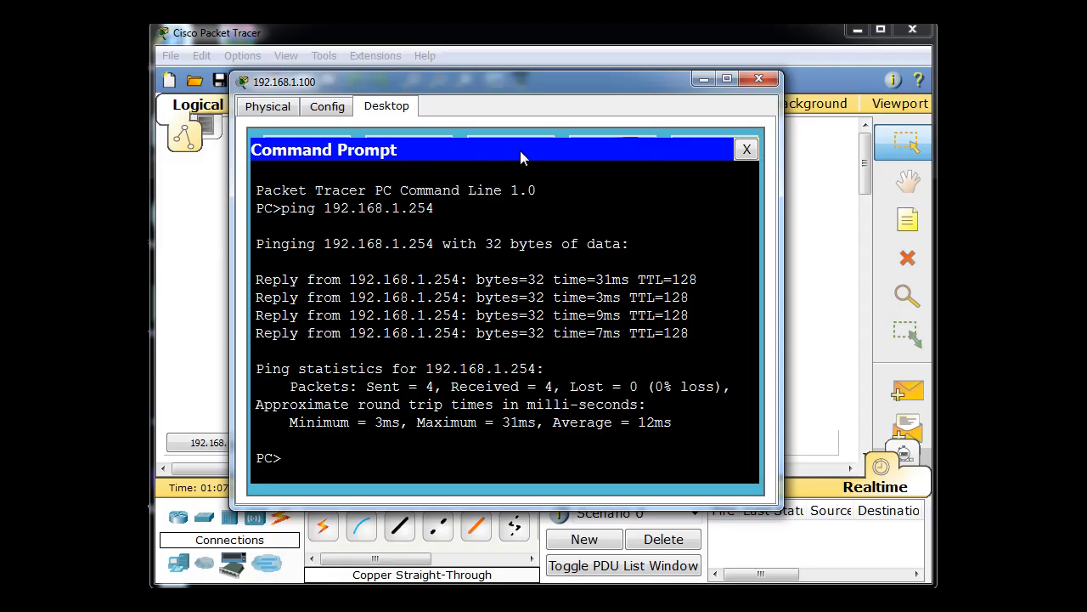
{"action": "mouse_move", "coordinate": [295, 463]}
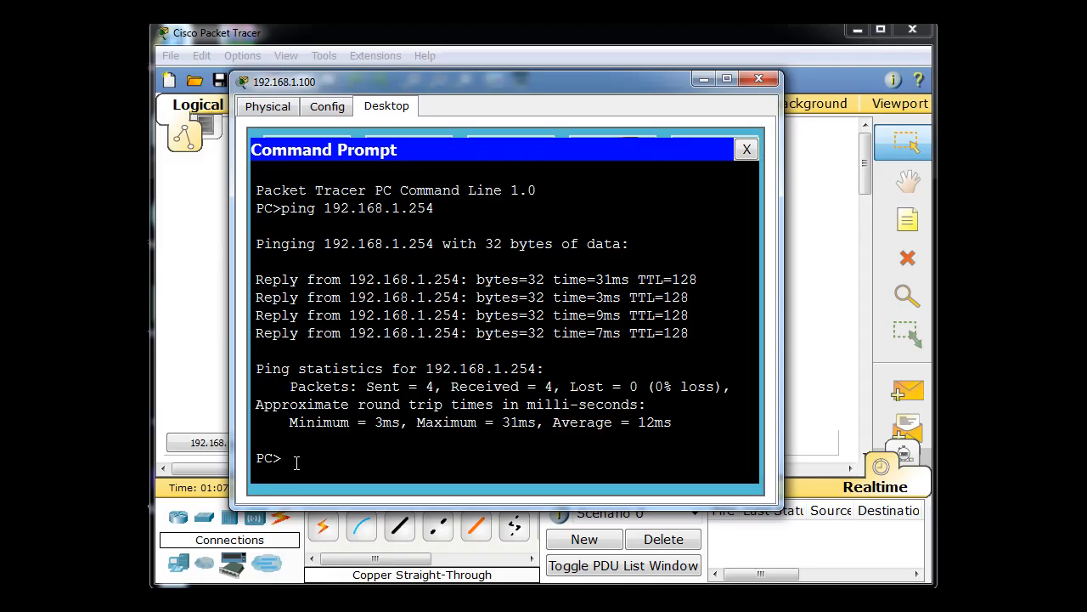
{"action": "type", "text": "ftp 1"}
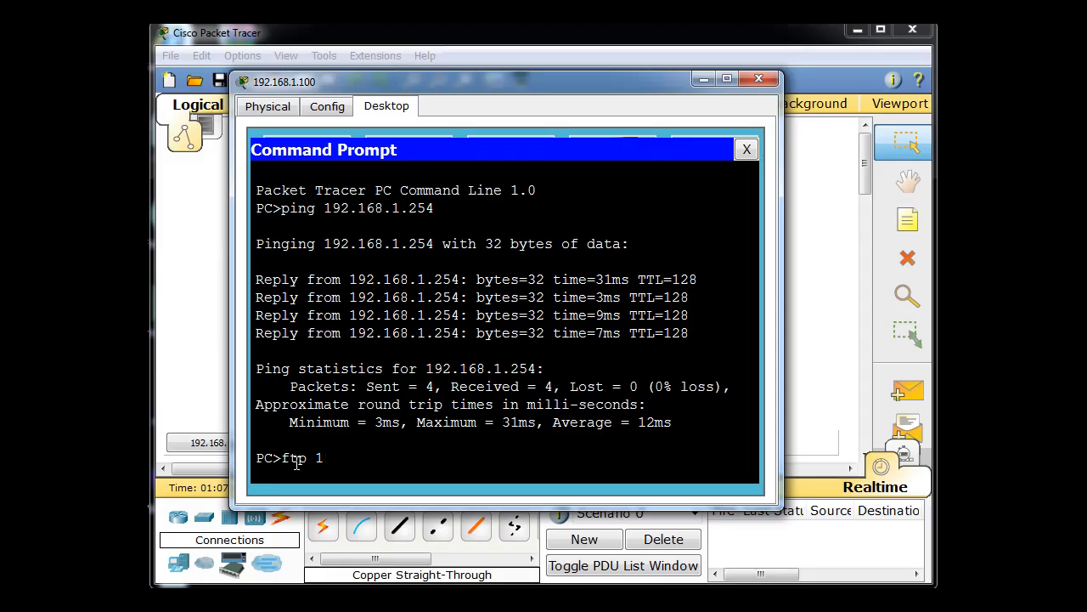
{"action": "type", "text": "92.168"}
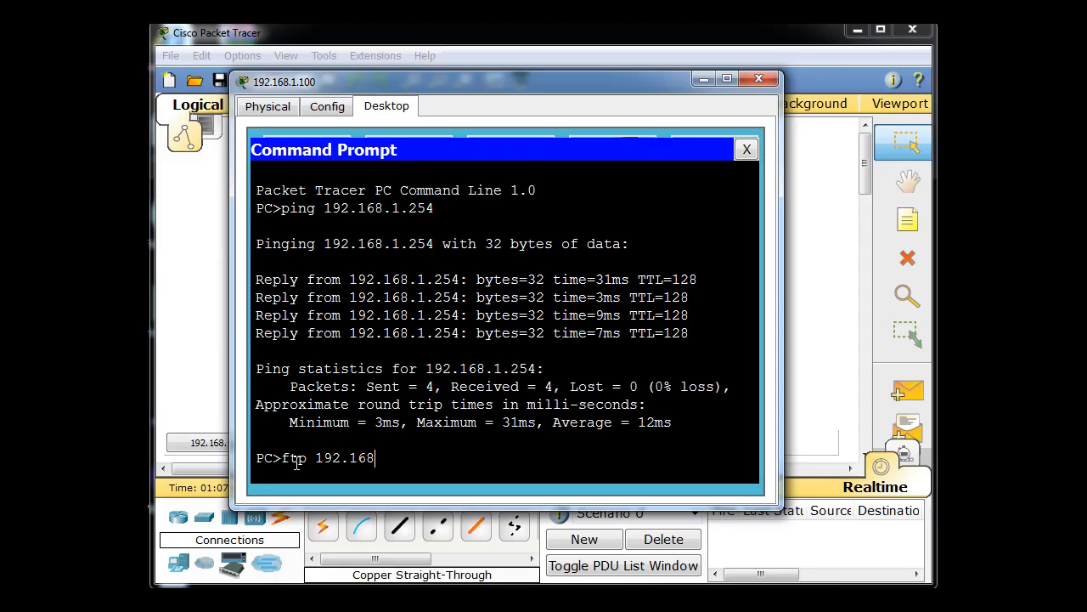
{"action": "type", "text": ".1.254"}
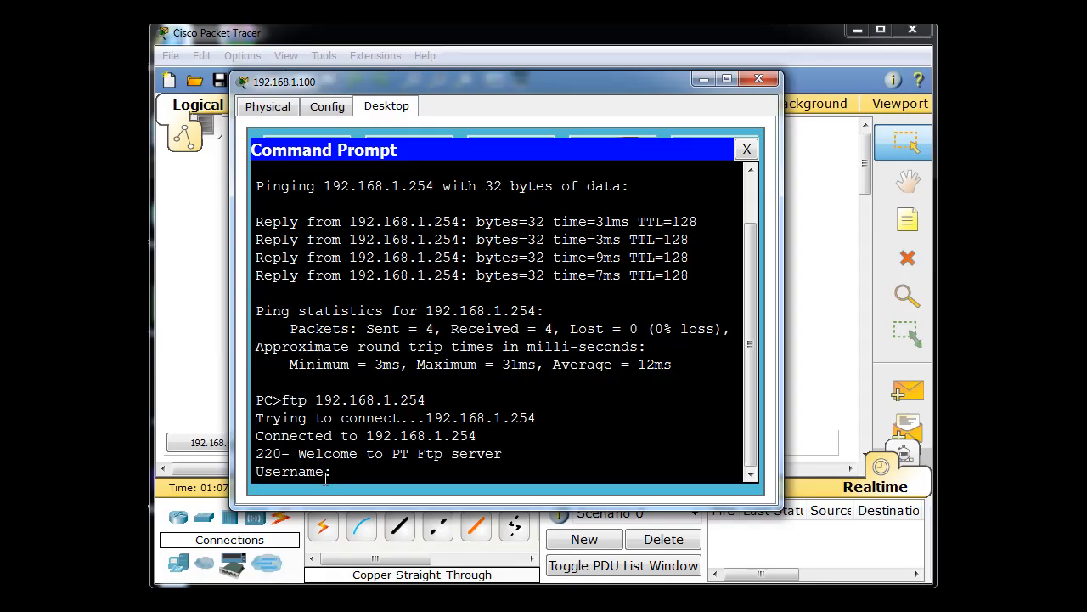
Log in to FTP as student, quit the session, and close the command line.
{"action": "type", "text": "student"}
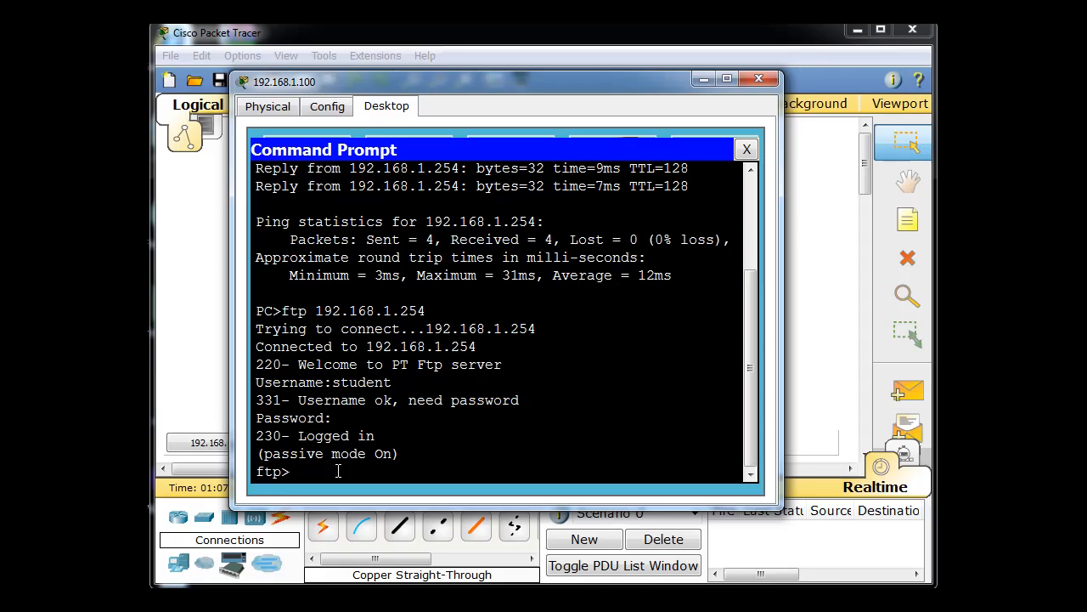
{"action": "type", "text": "exit"}
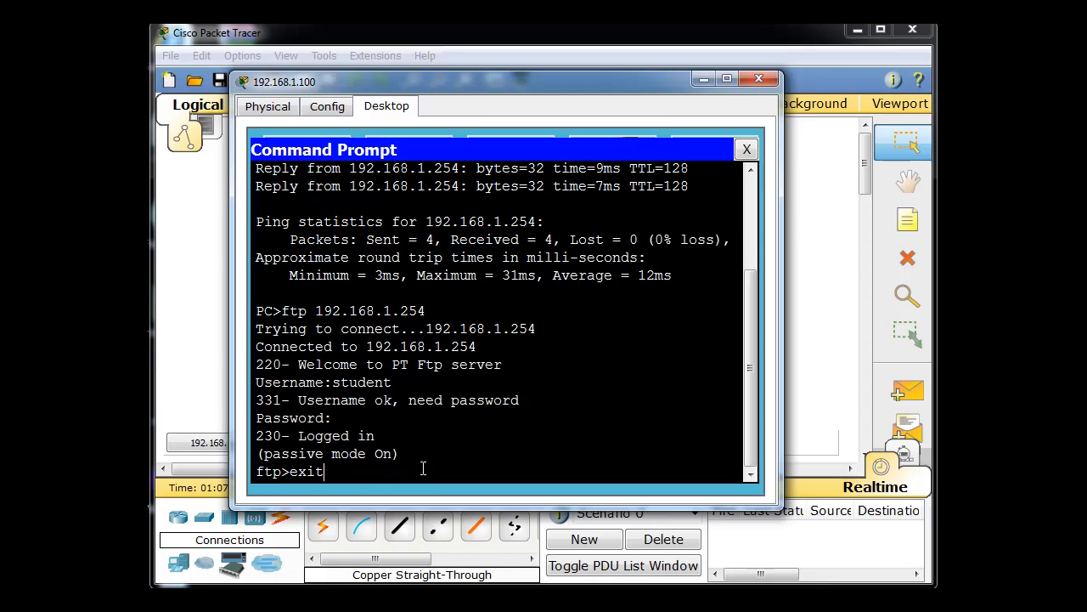
{"action": "mouse_move", "coordinate": [399, 453]}
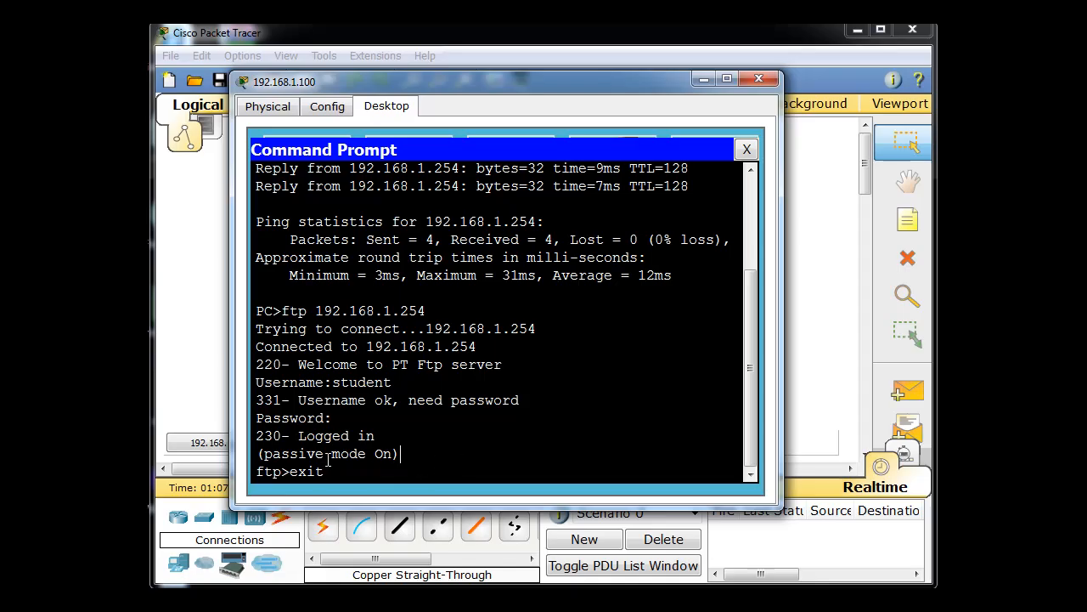
{"action": "key", "text": "enter"}
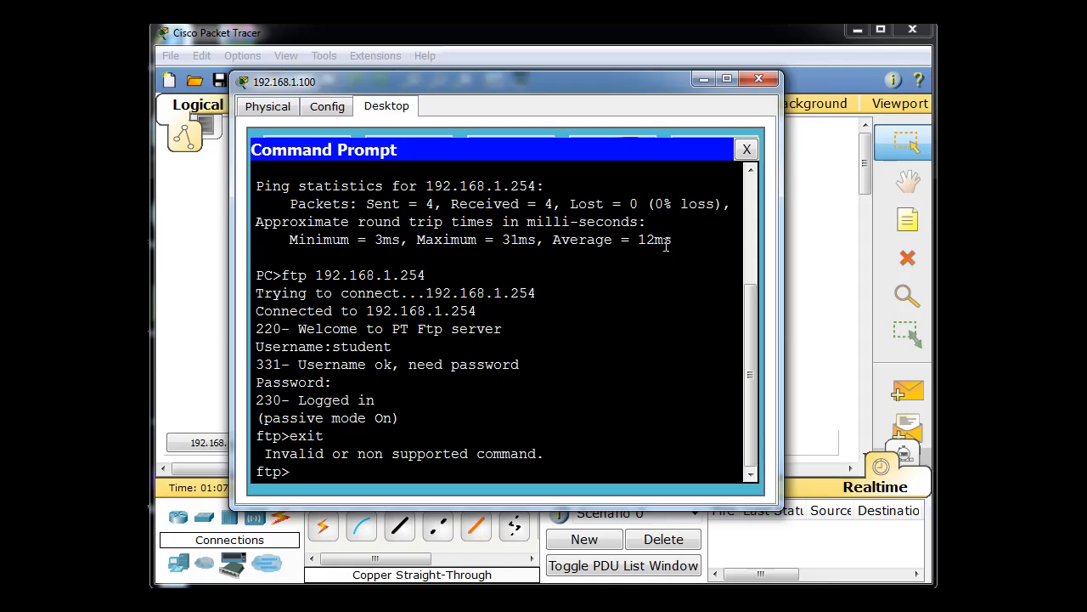
{"action": "mouse_move", "coordinate": [303, 473]}
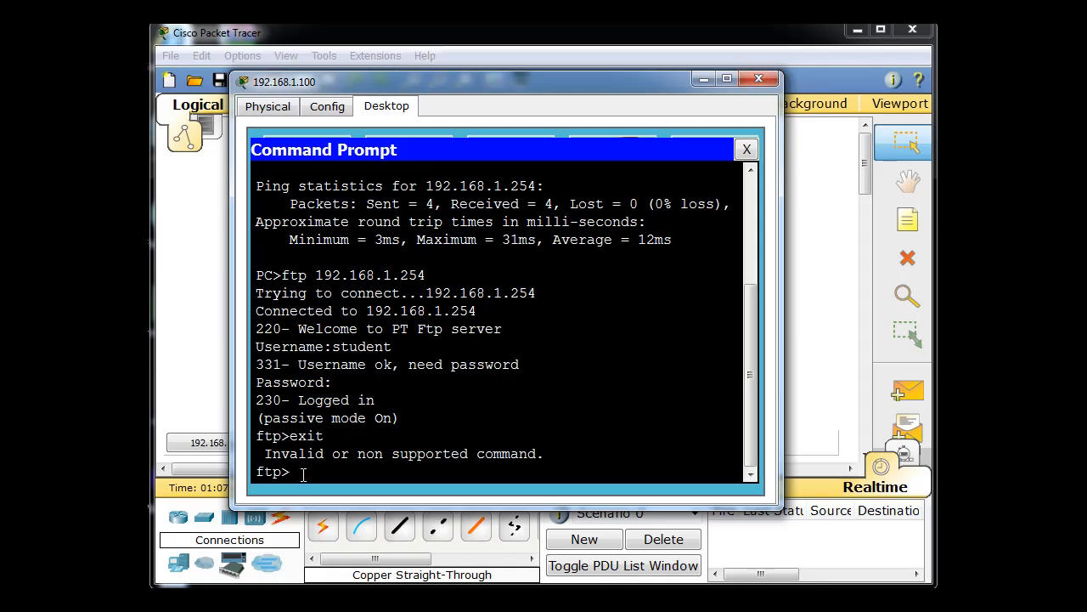
{"action": "type", "text": "bye"}
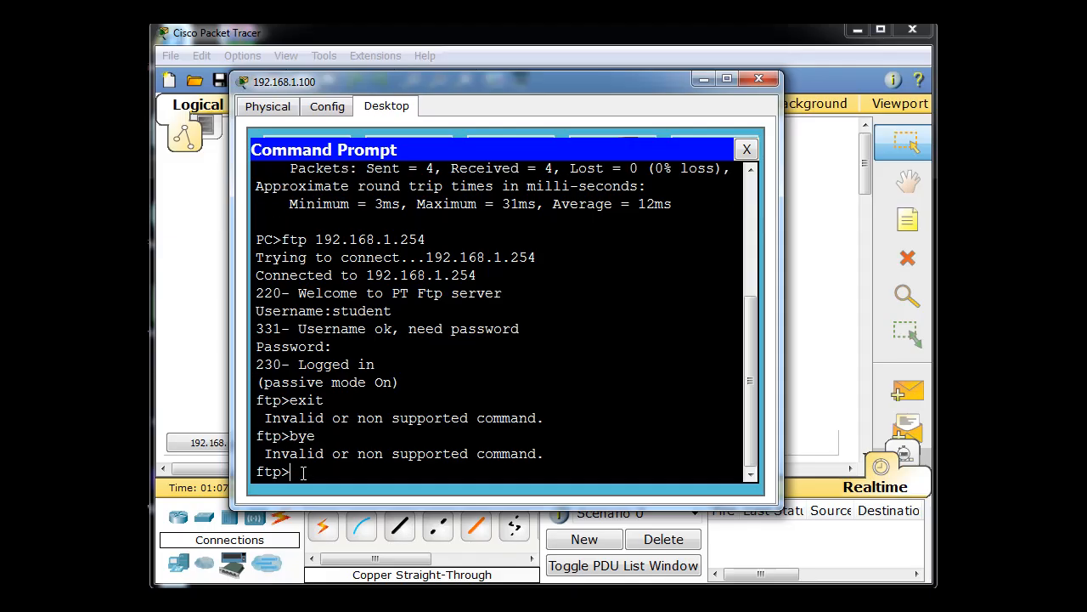
{"action": "type", "text": "quit"}
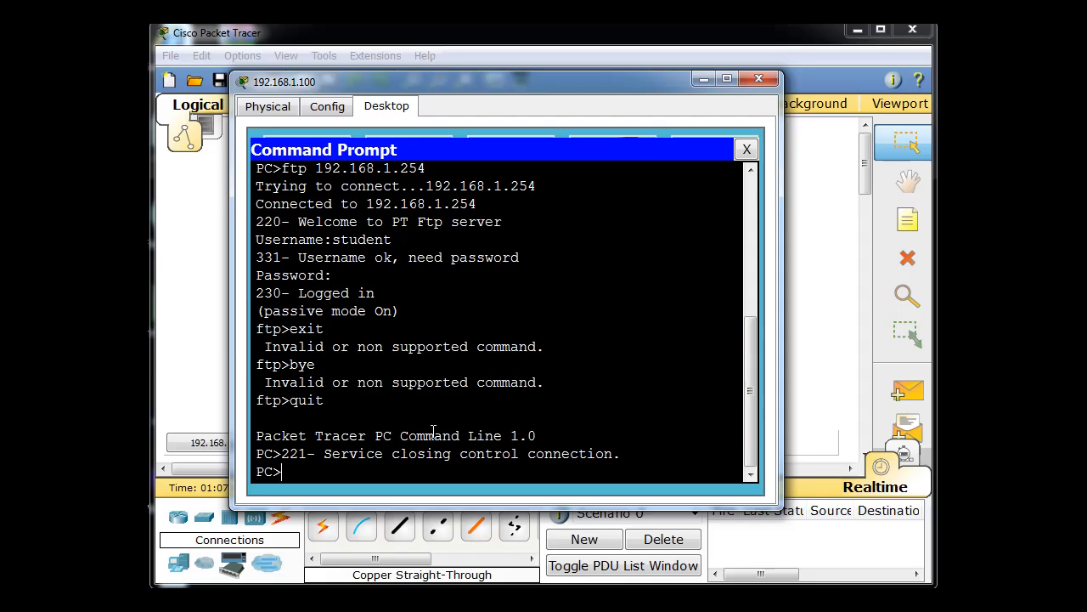
{"action": "left_click", "coordinate": [747, 149]}
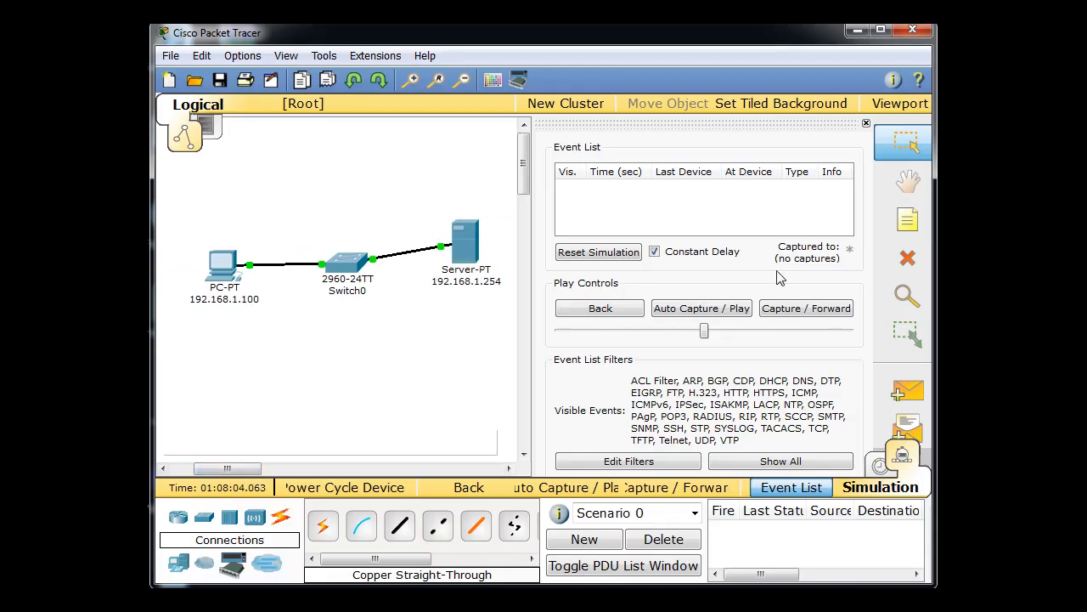
{"action": "mouse_move", "coordinate": [314, 245]}
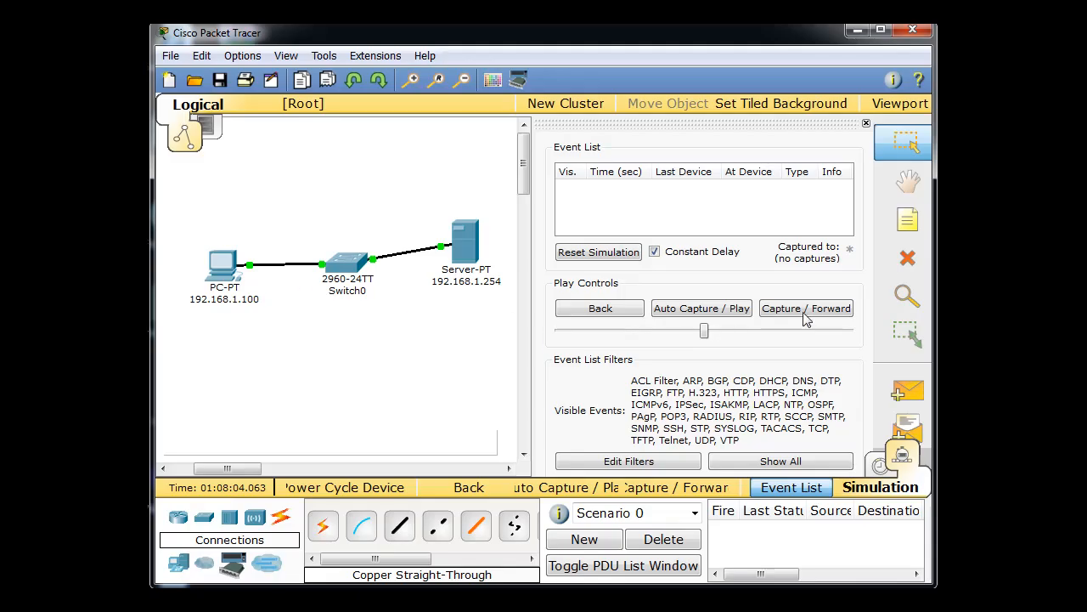
{"action": "mouse_move", "coordinate": [700, 308]}
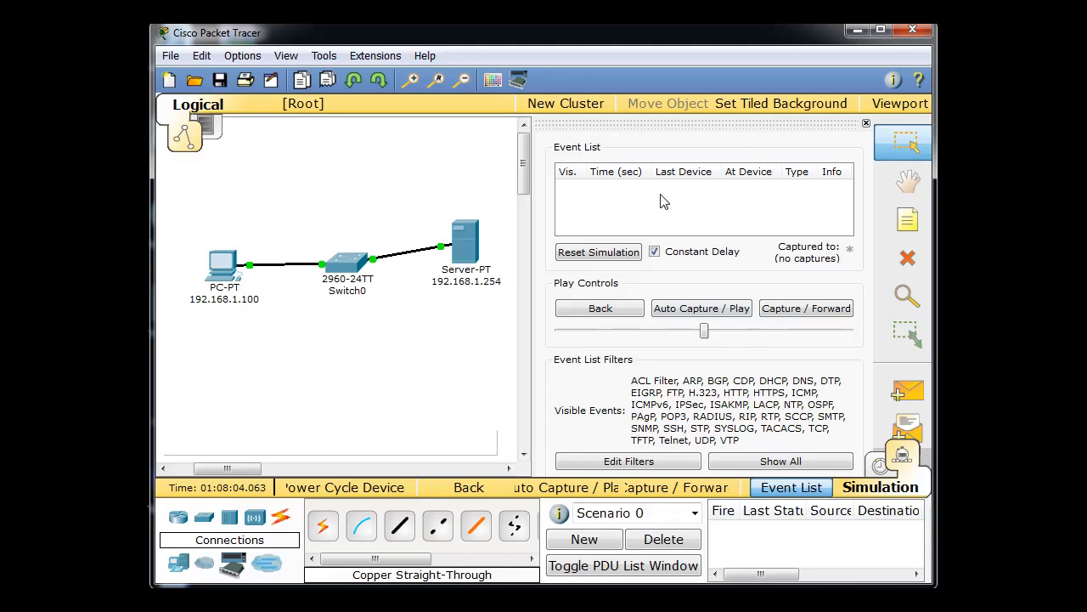
{"action": "mouse_move", "coordinate": [648, 301]}
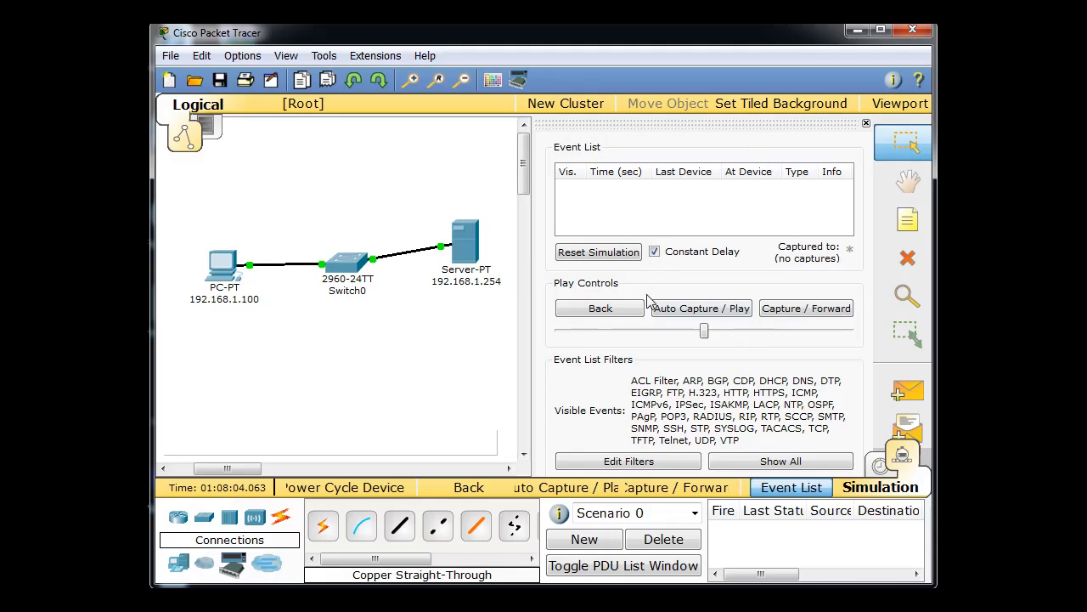